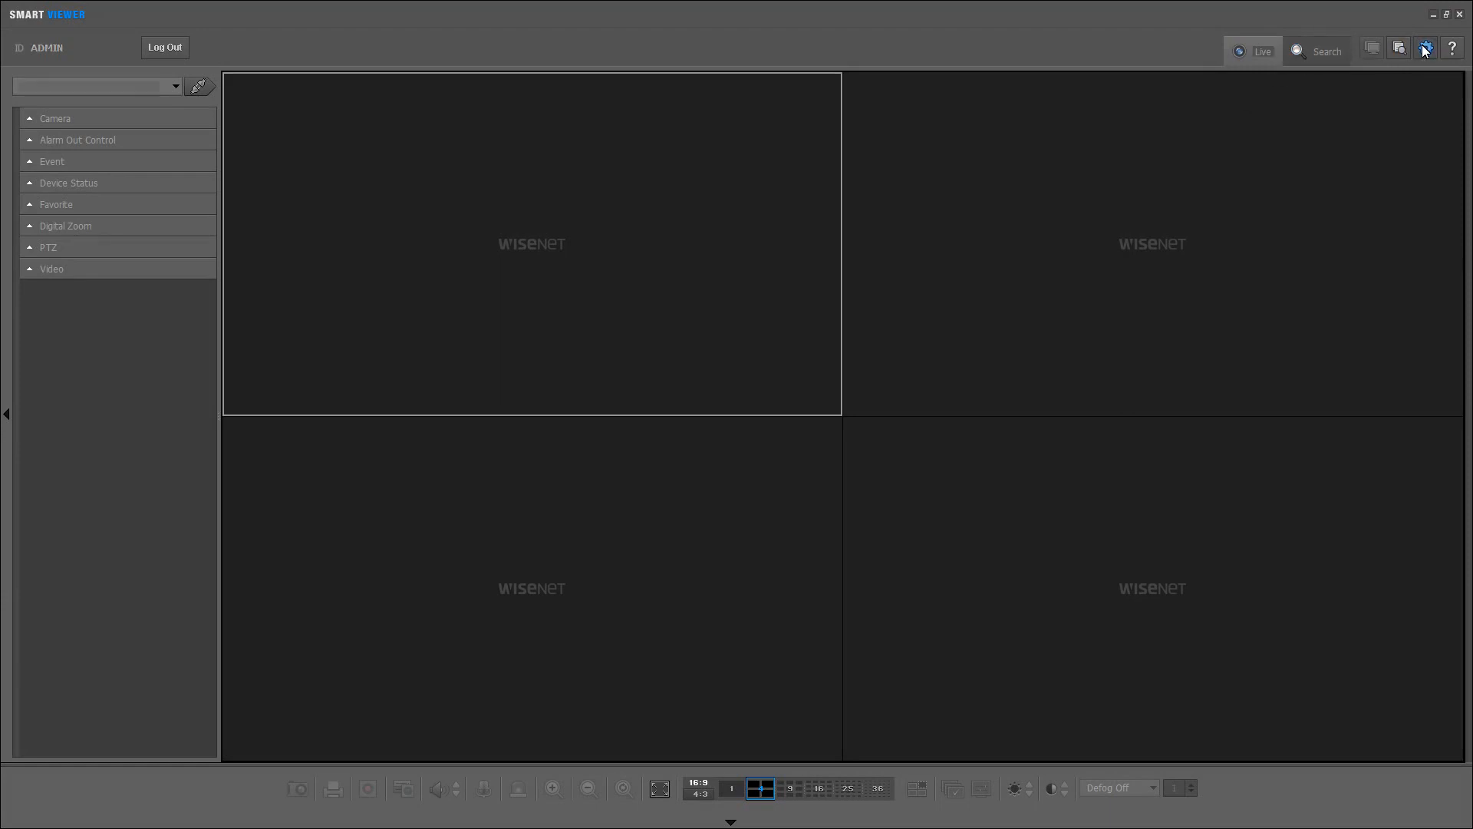
# Open the Setup window from the gear icon at top right
pyautogui.click(1425, 47)
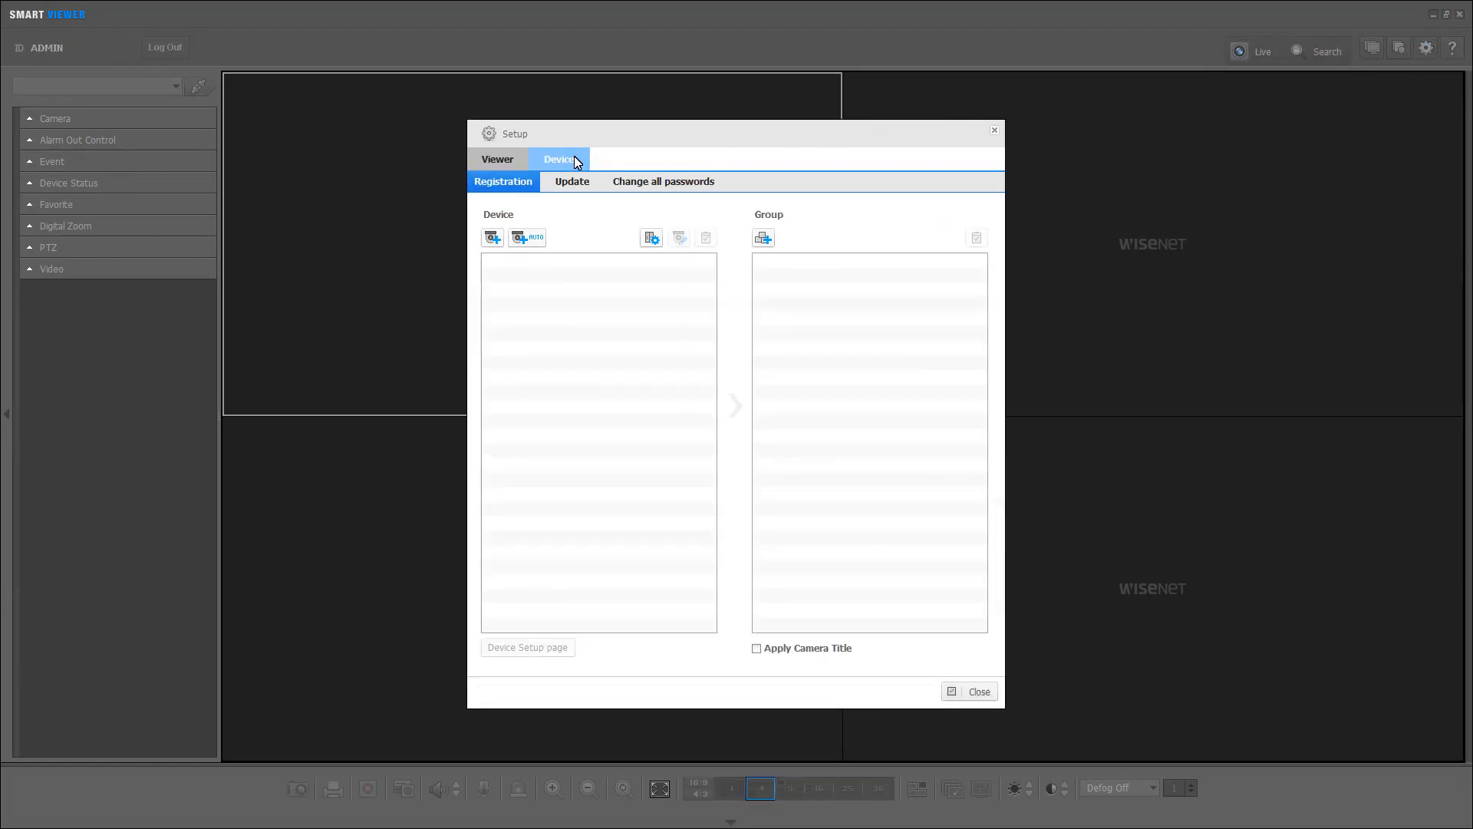
pyautogui.moveTo(526, 236)
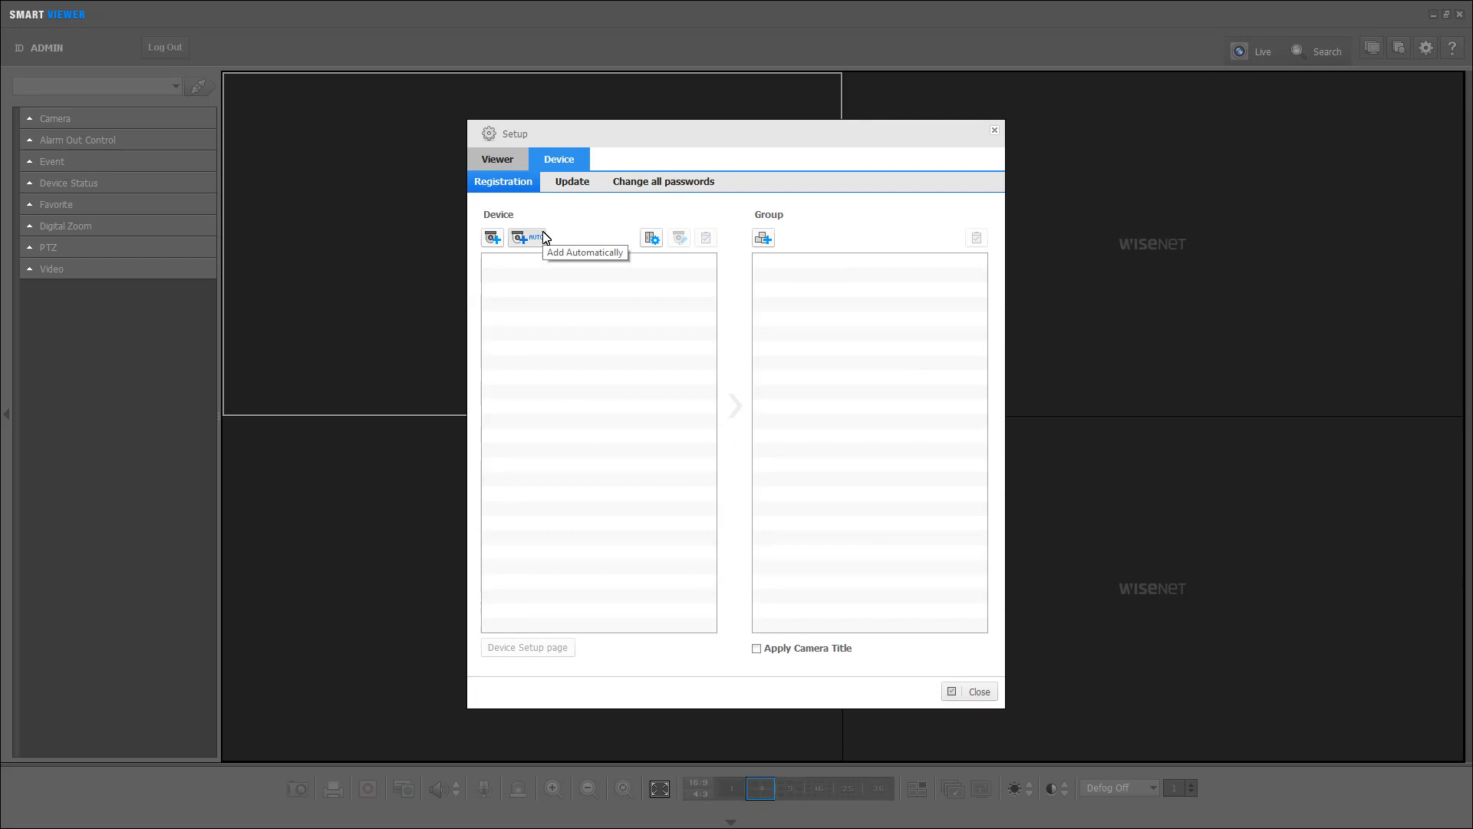
pyautogui.moveTo(491, 237)
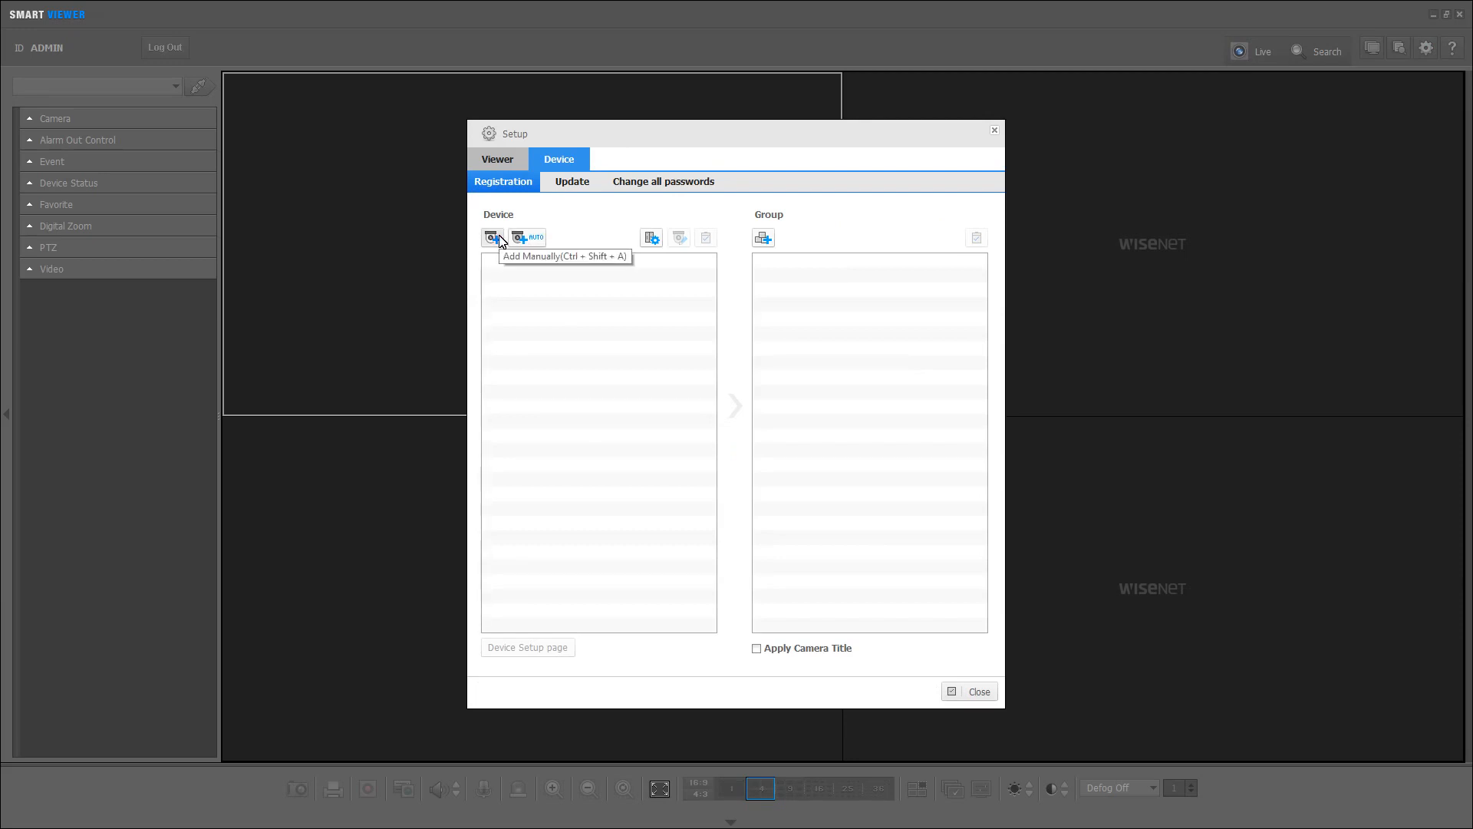
pyautogui.click(490, 236)
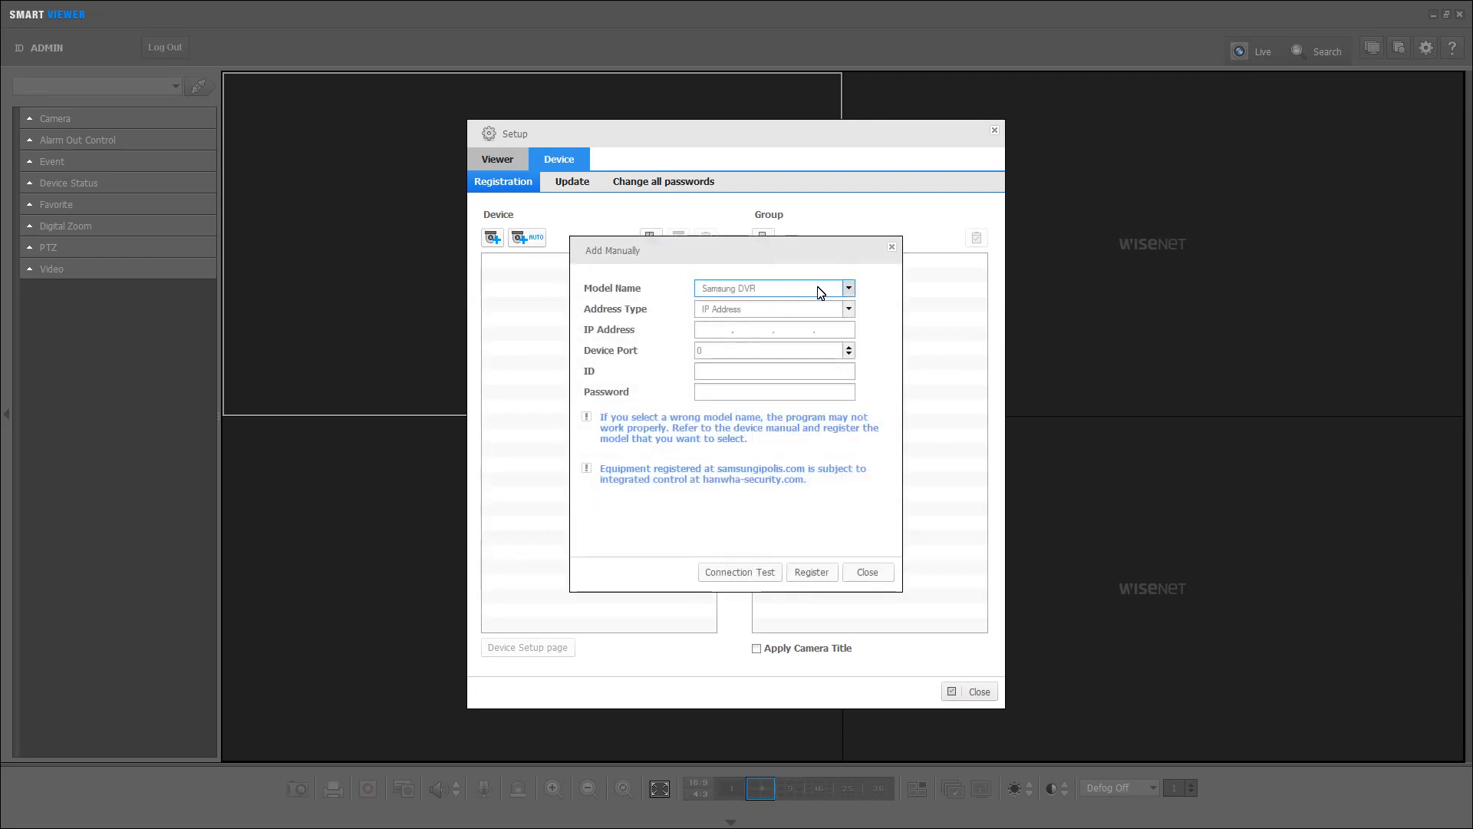
pyautogui.click(847, 287)
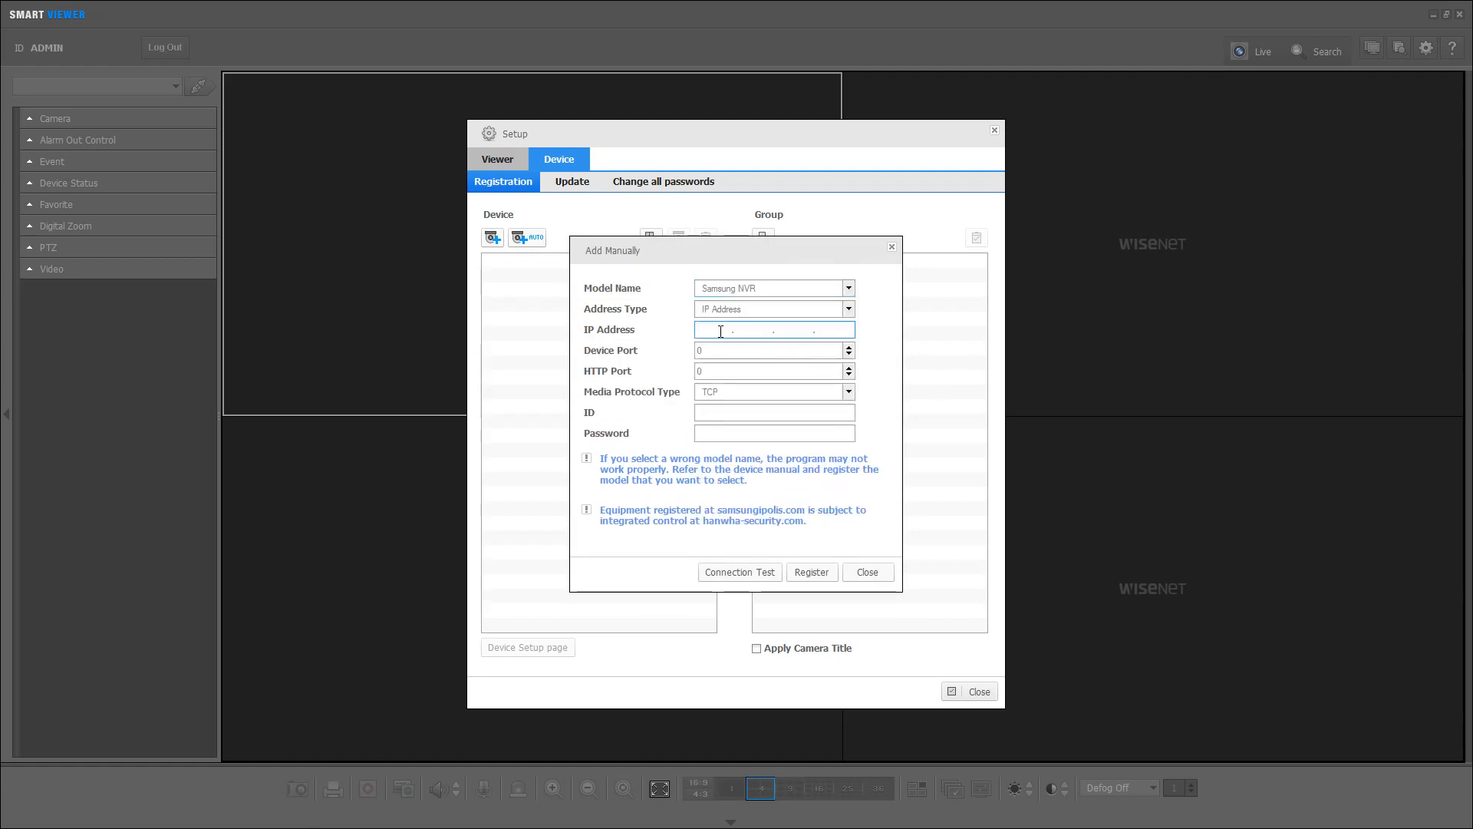
pyautogui.write('192.168.0')
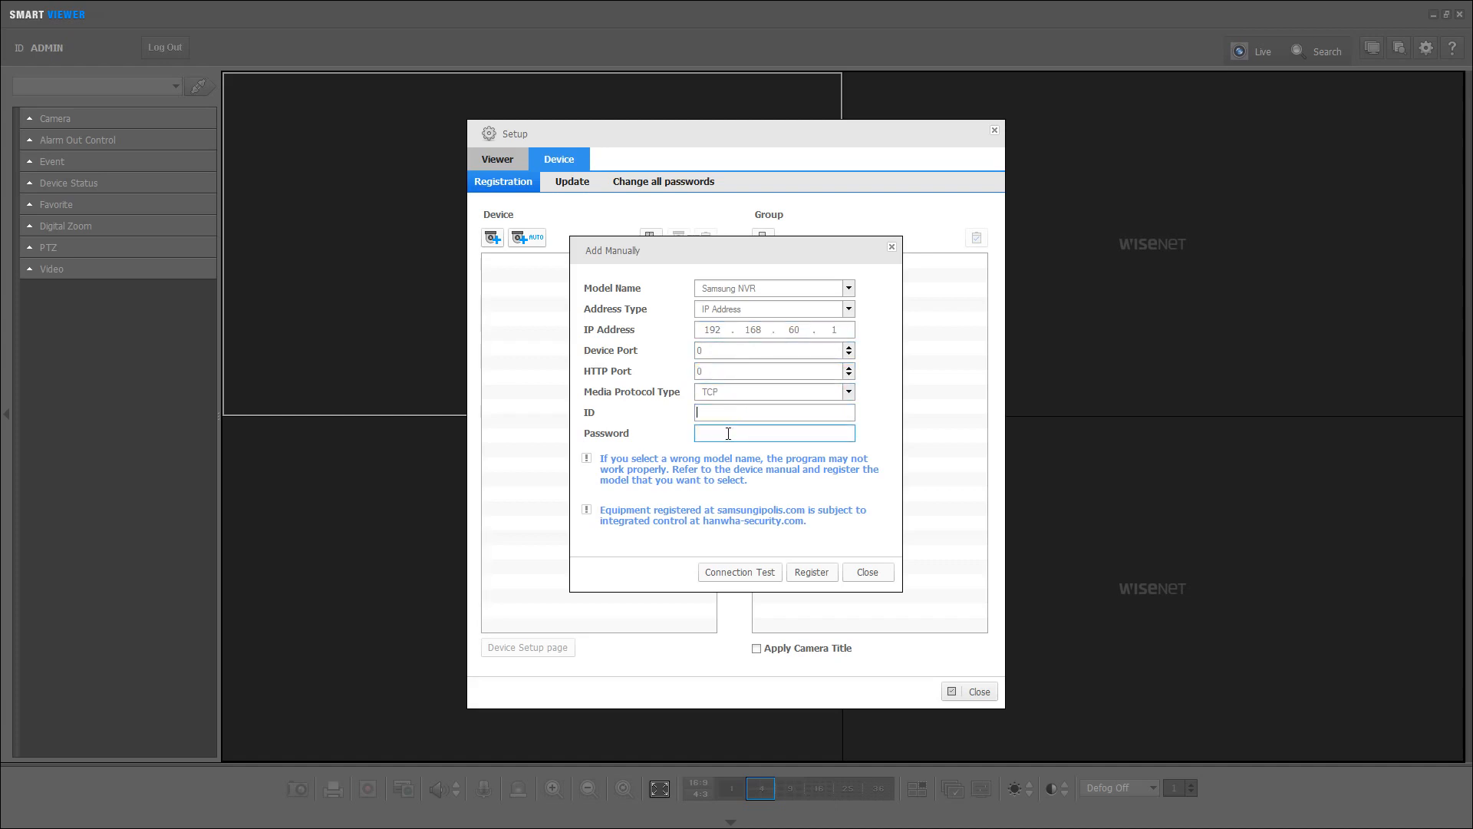
pyautogui.click(847, 287)
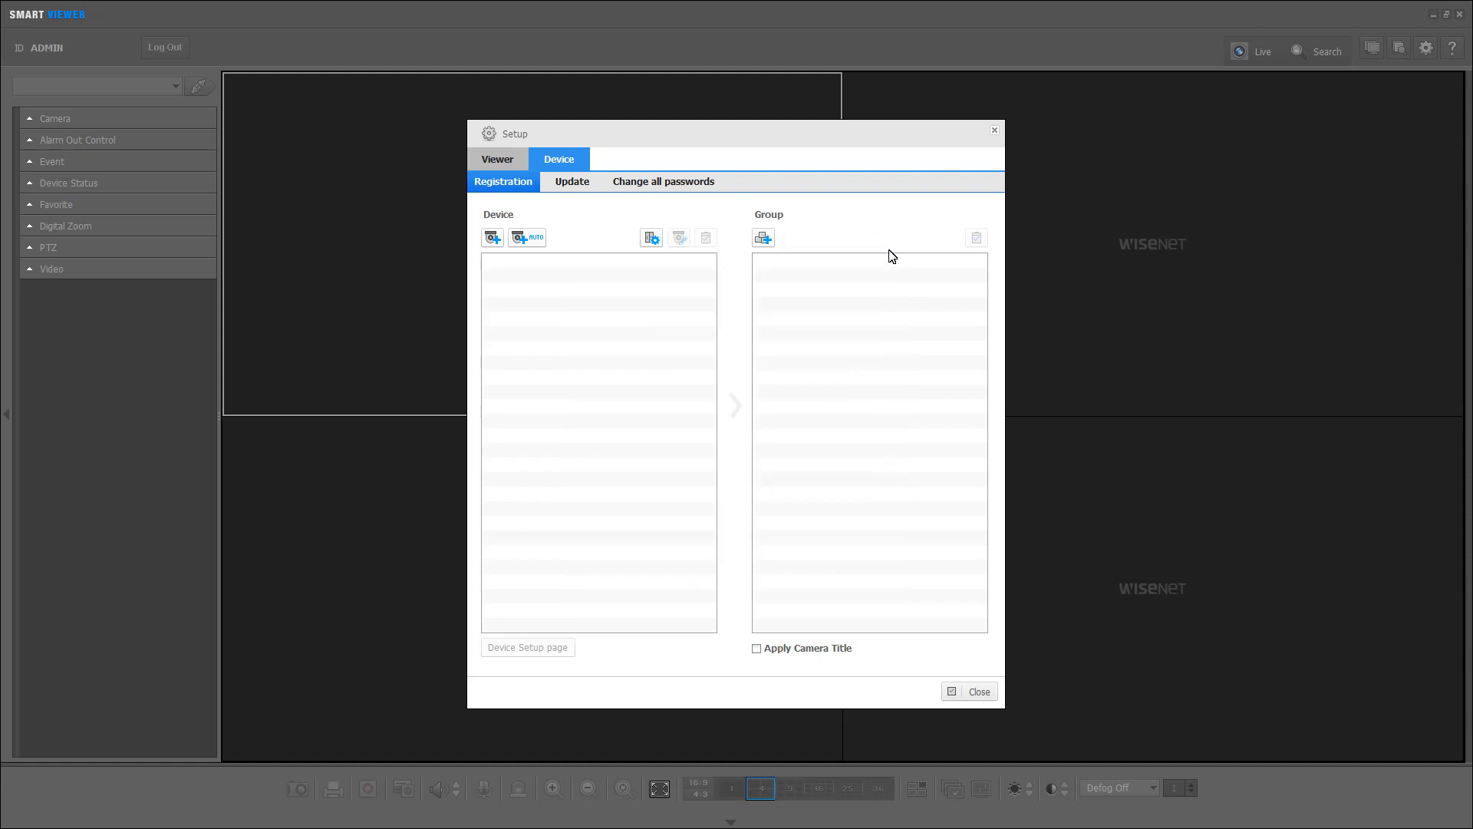
pyautogui.moveTo(528, 237)
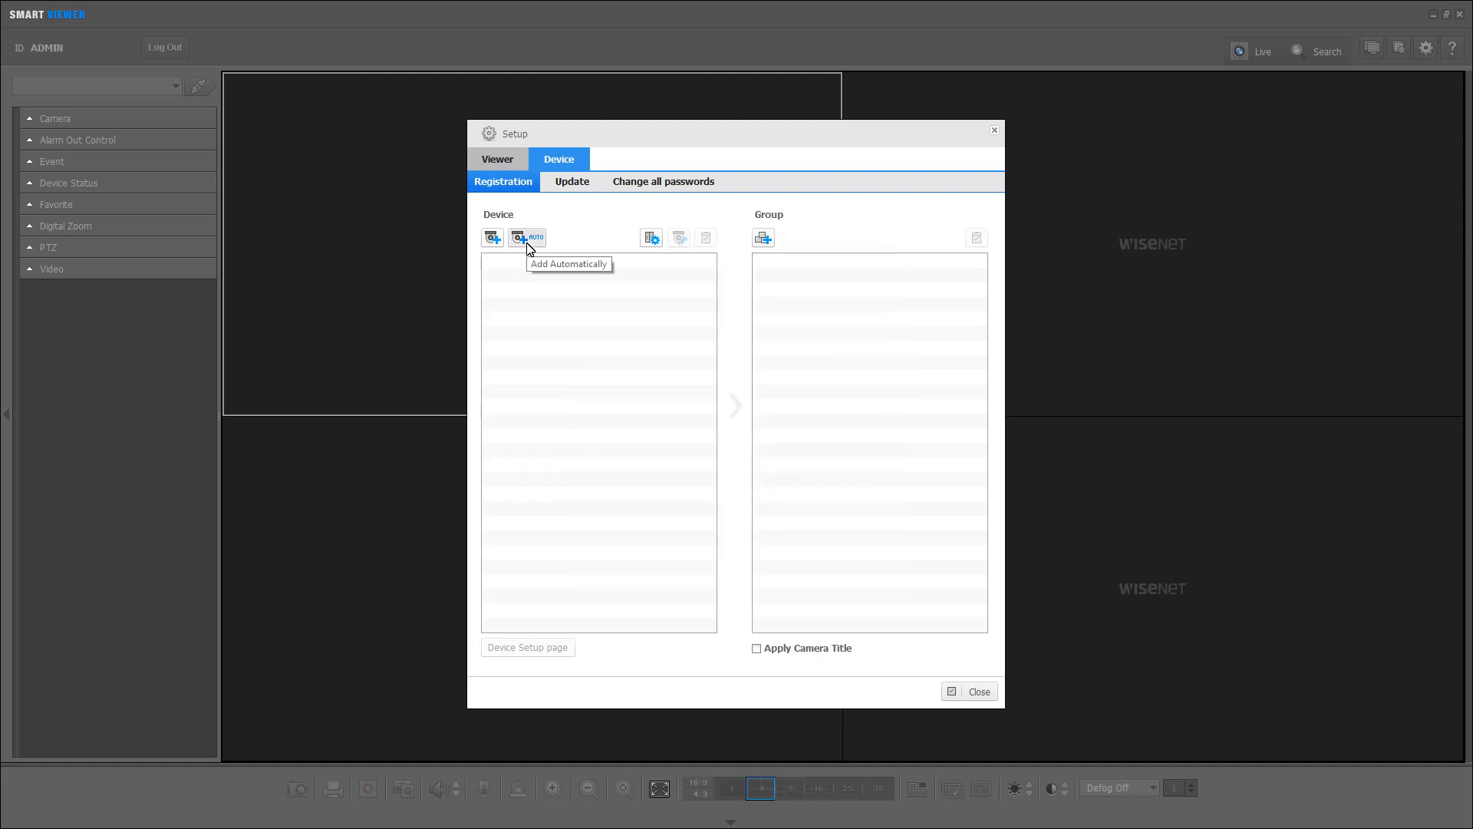
pyautogui.moveTo(668, 225)
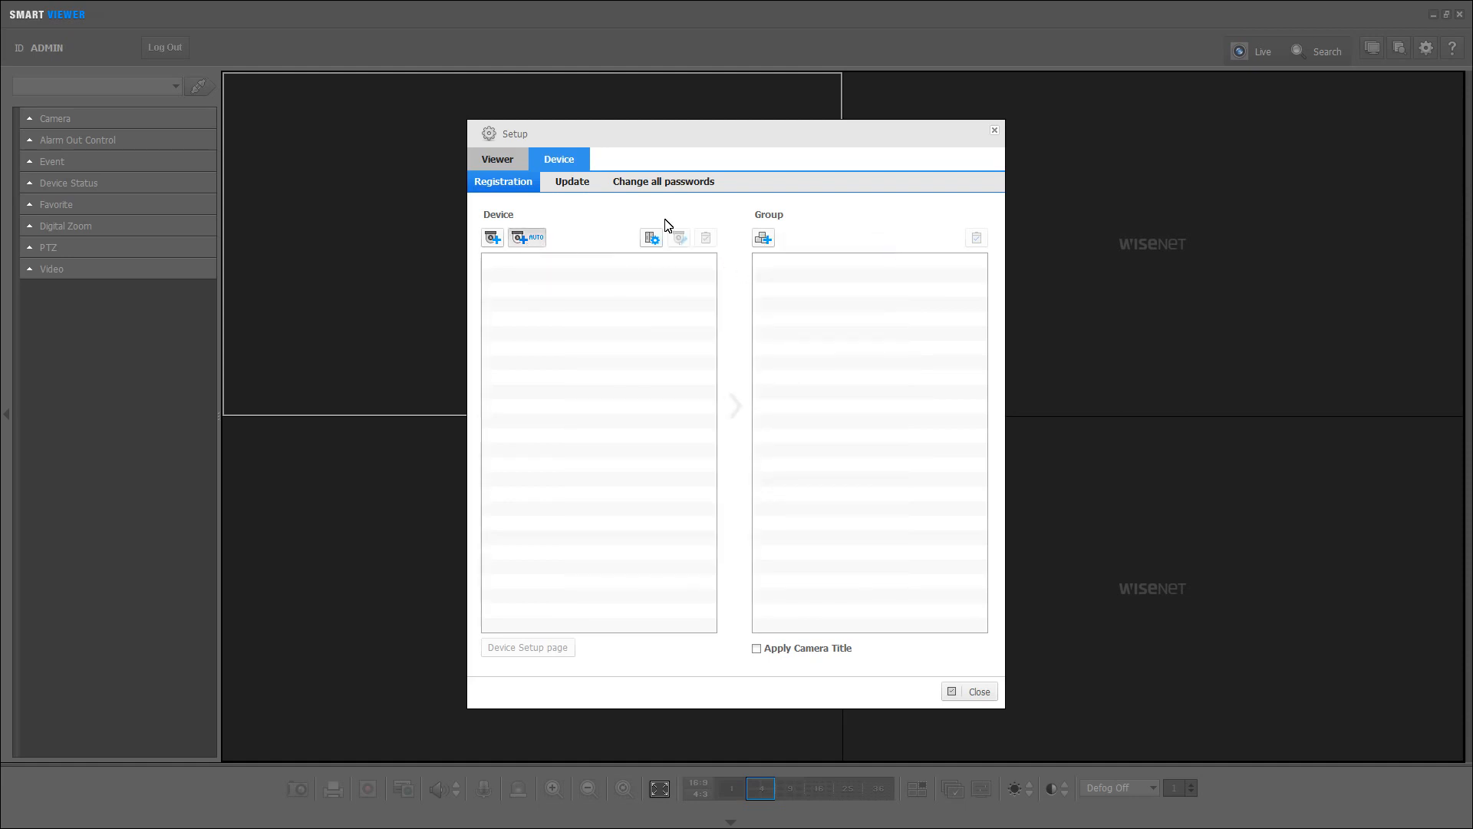
# Search the network automatically and test the XRN-2011 connection with the admin login
pyautogui.click(526, 237)
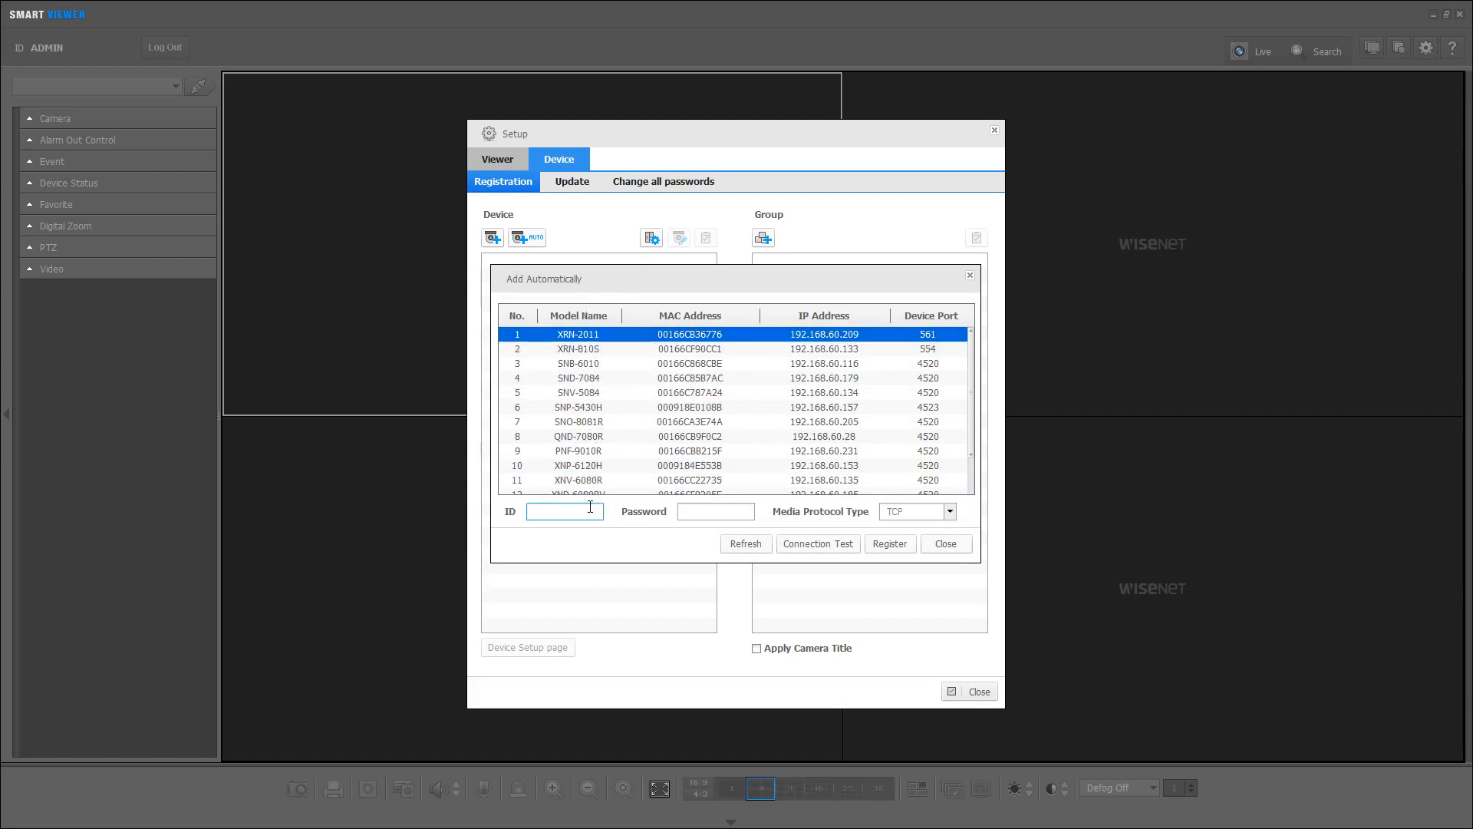
pyautogui.write('admin')
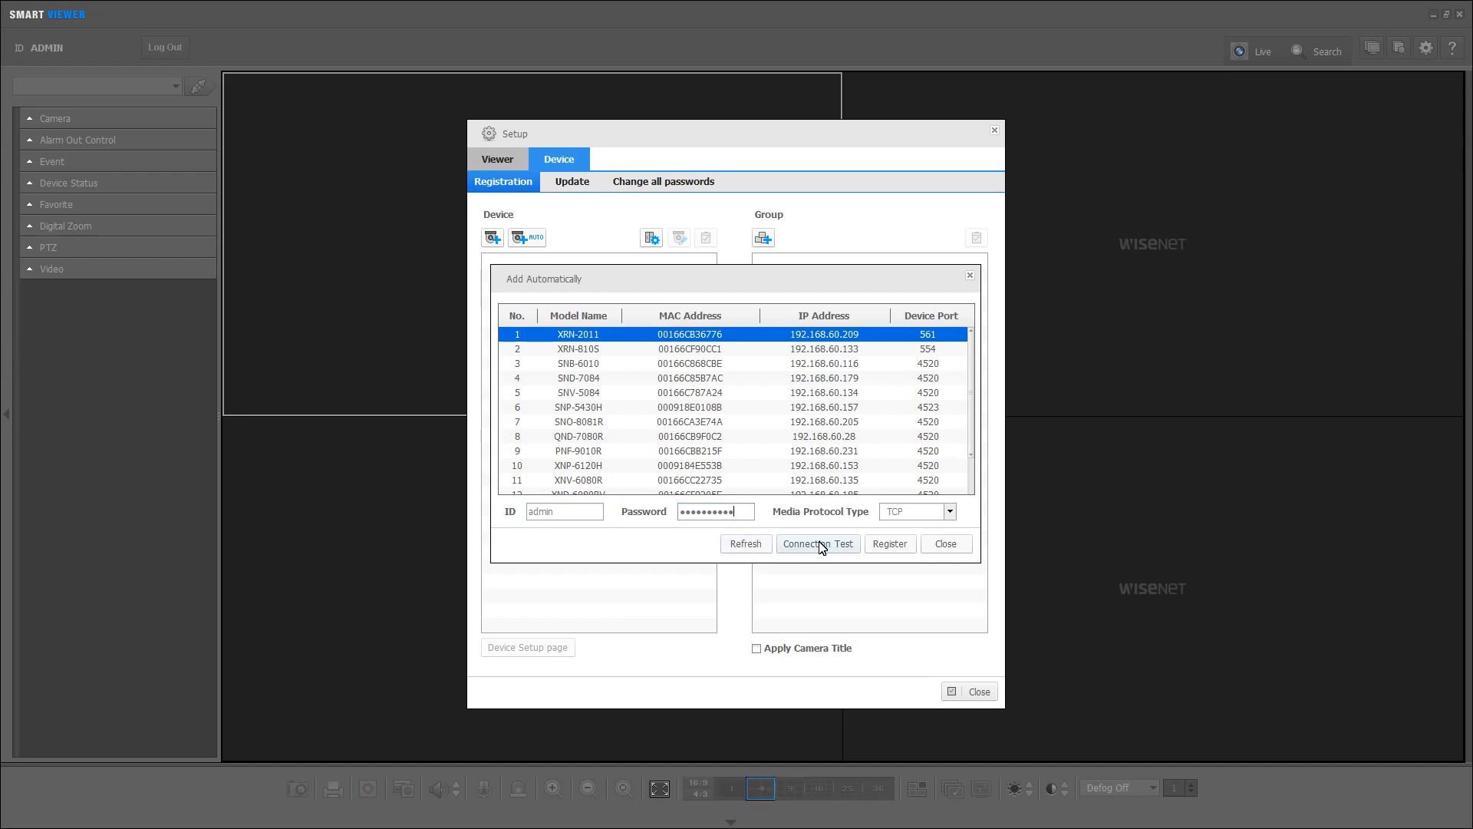
pyautogui.click(818, 544)
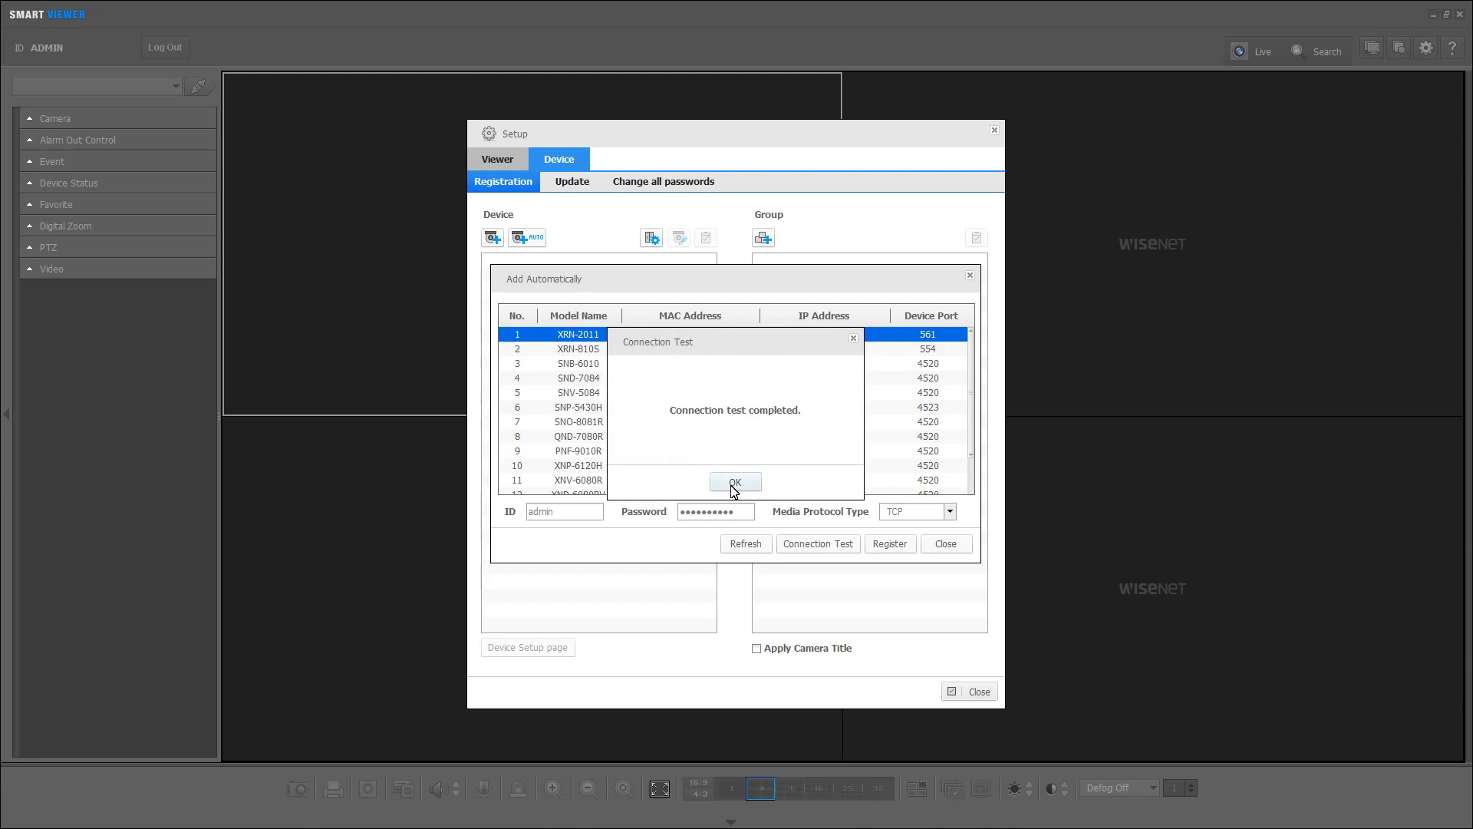
pyautogui.click(736, 481)
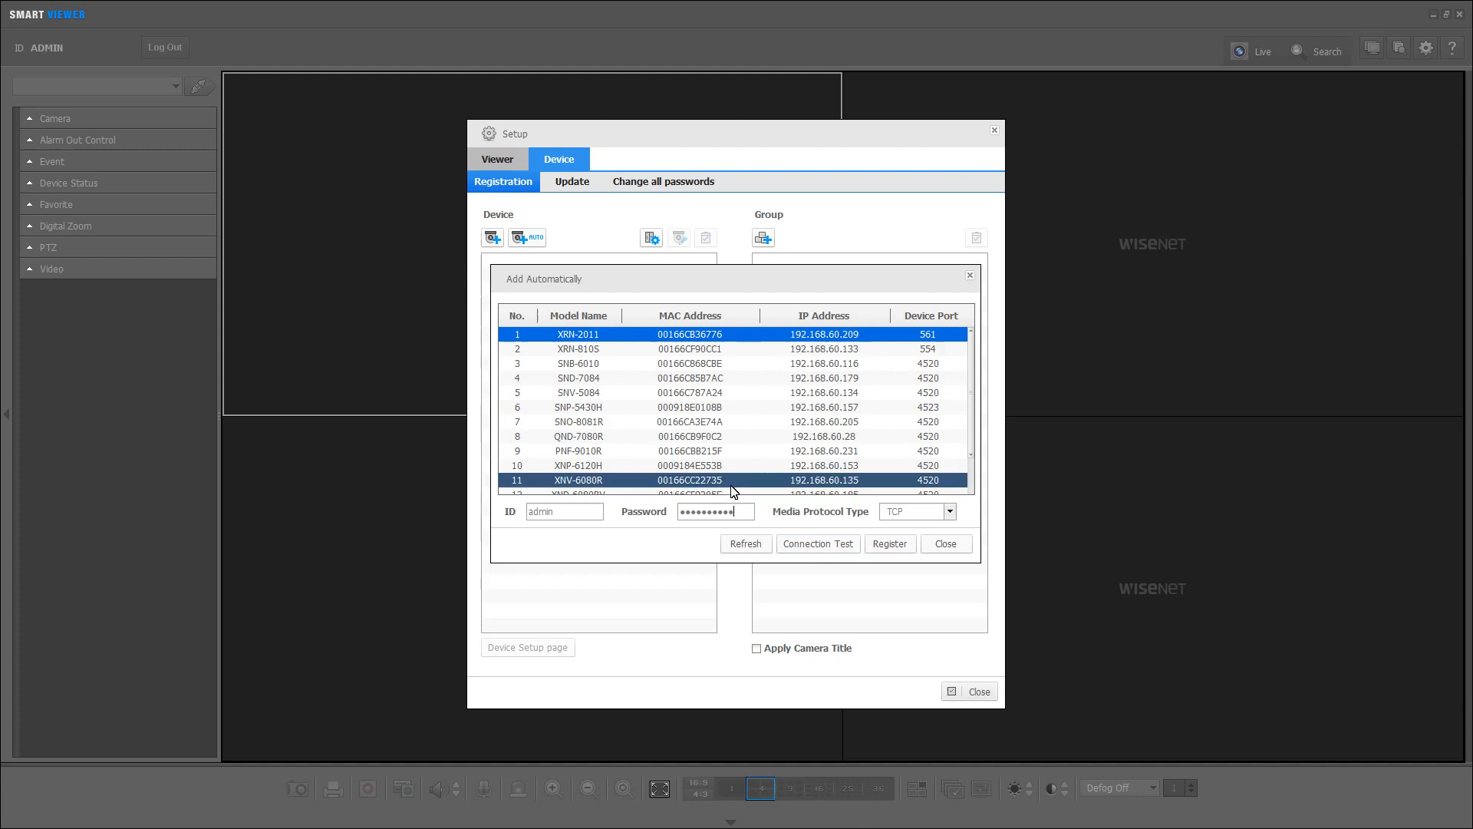
# Register XRN-2011 and XRN-810S, then close the Add Automatically dialog
pyautogui.click(888, 543)
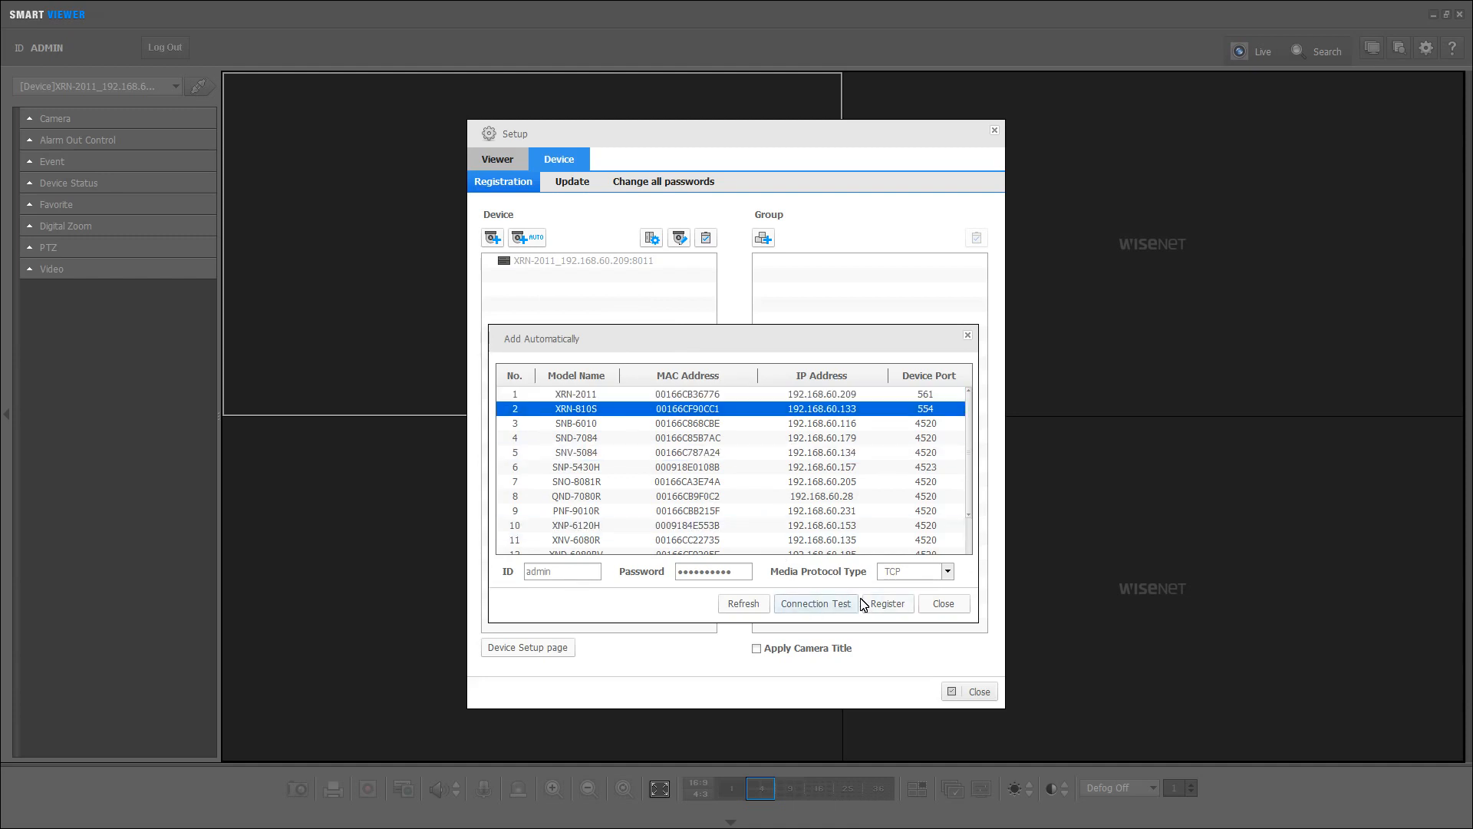
pyautogui.moveTo(784, 521)
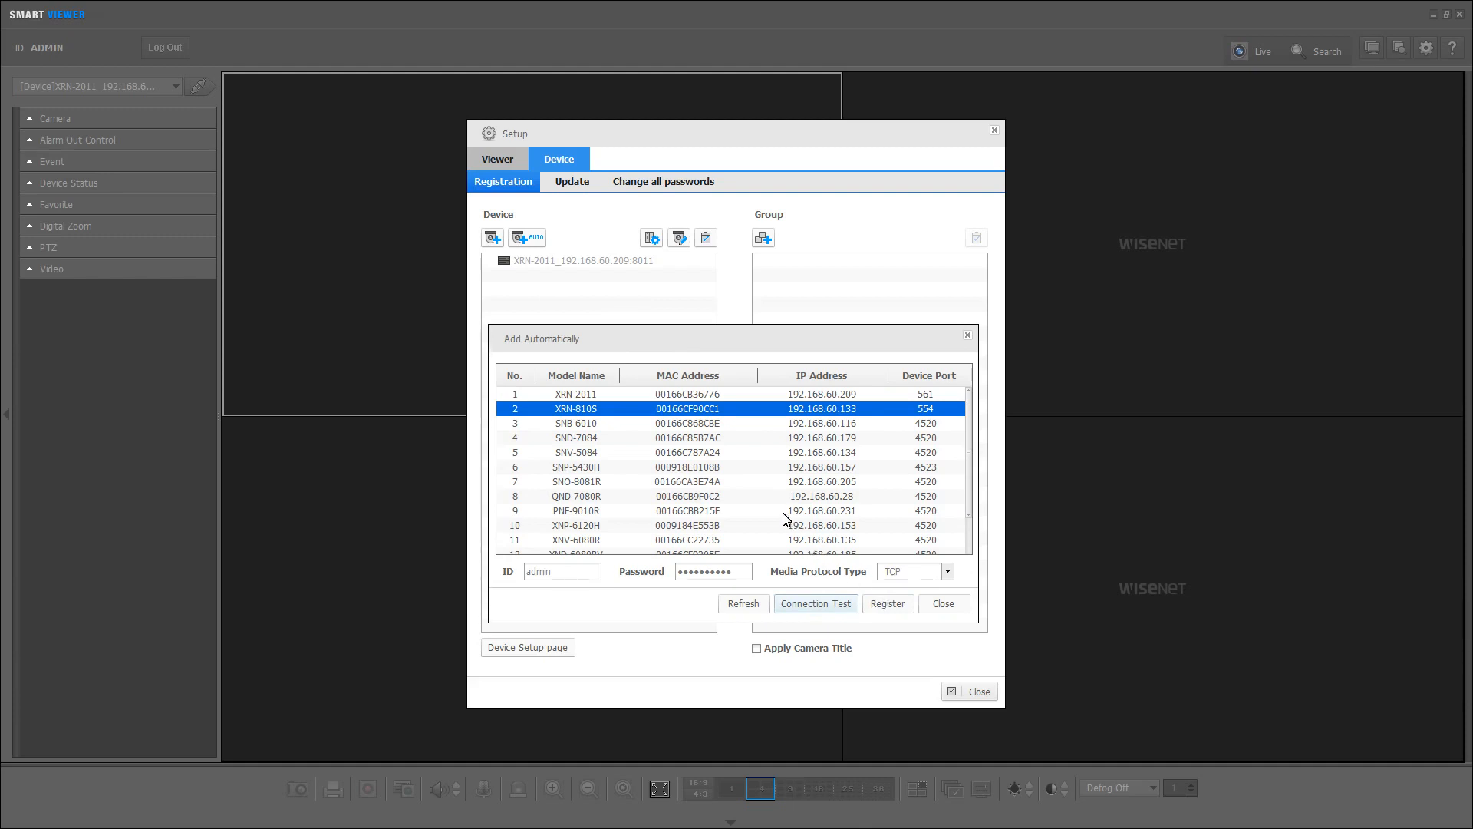
pyautogui.click(885, 603)
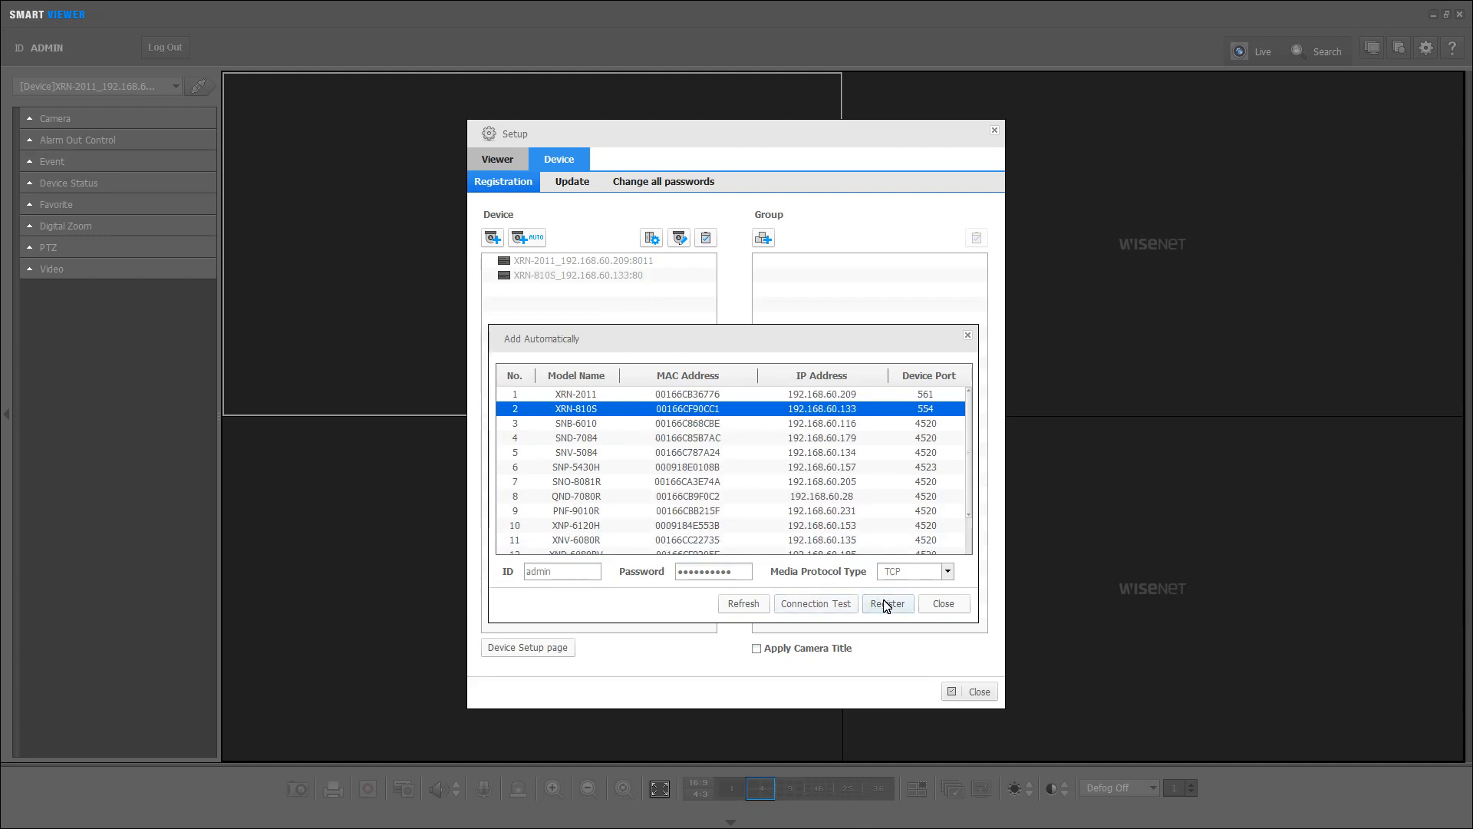
pyautogui.click(886, 603)
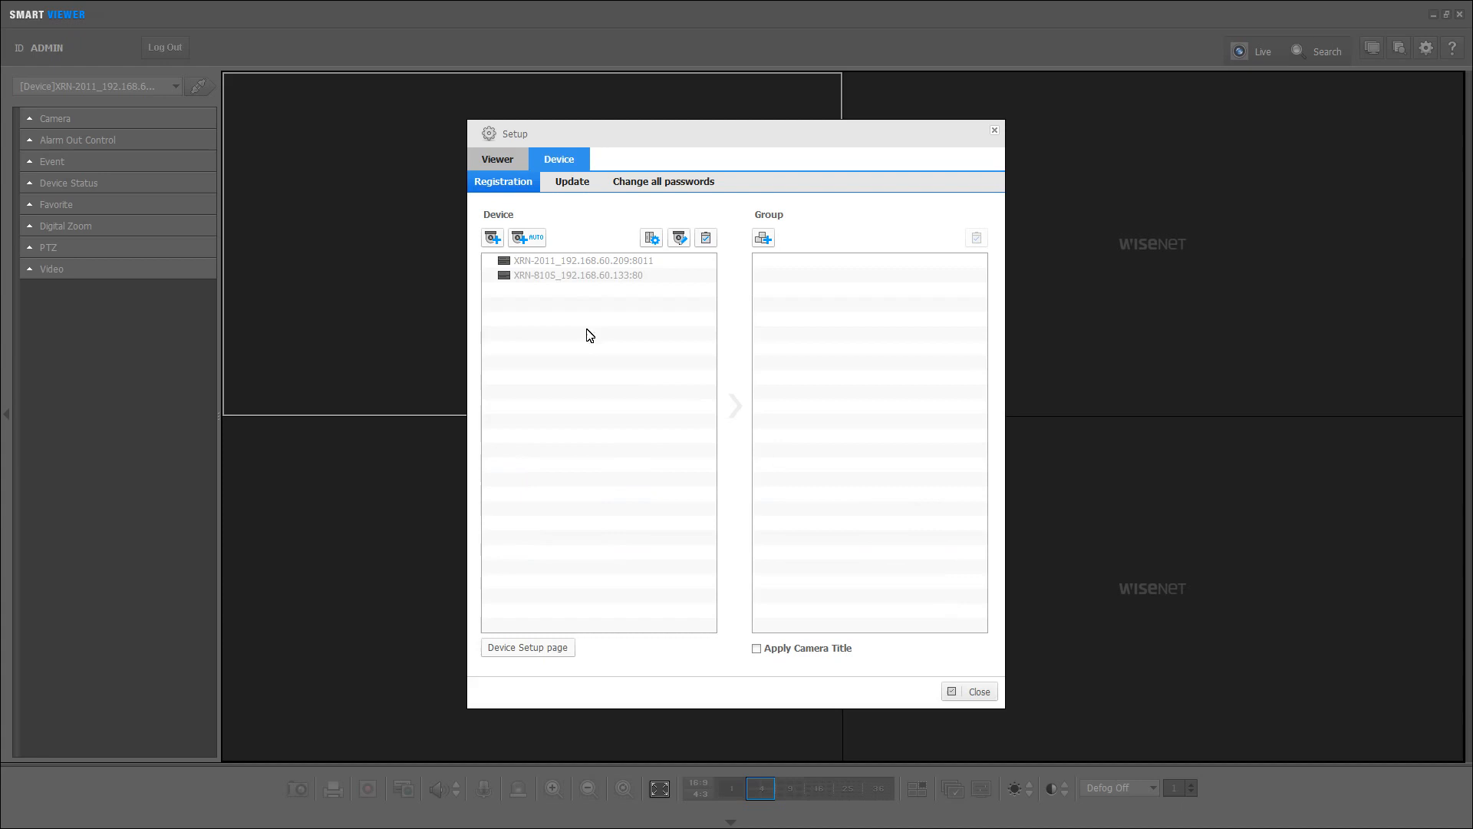
pyautogui.click(583, 275)
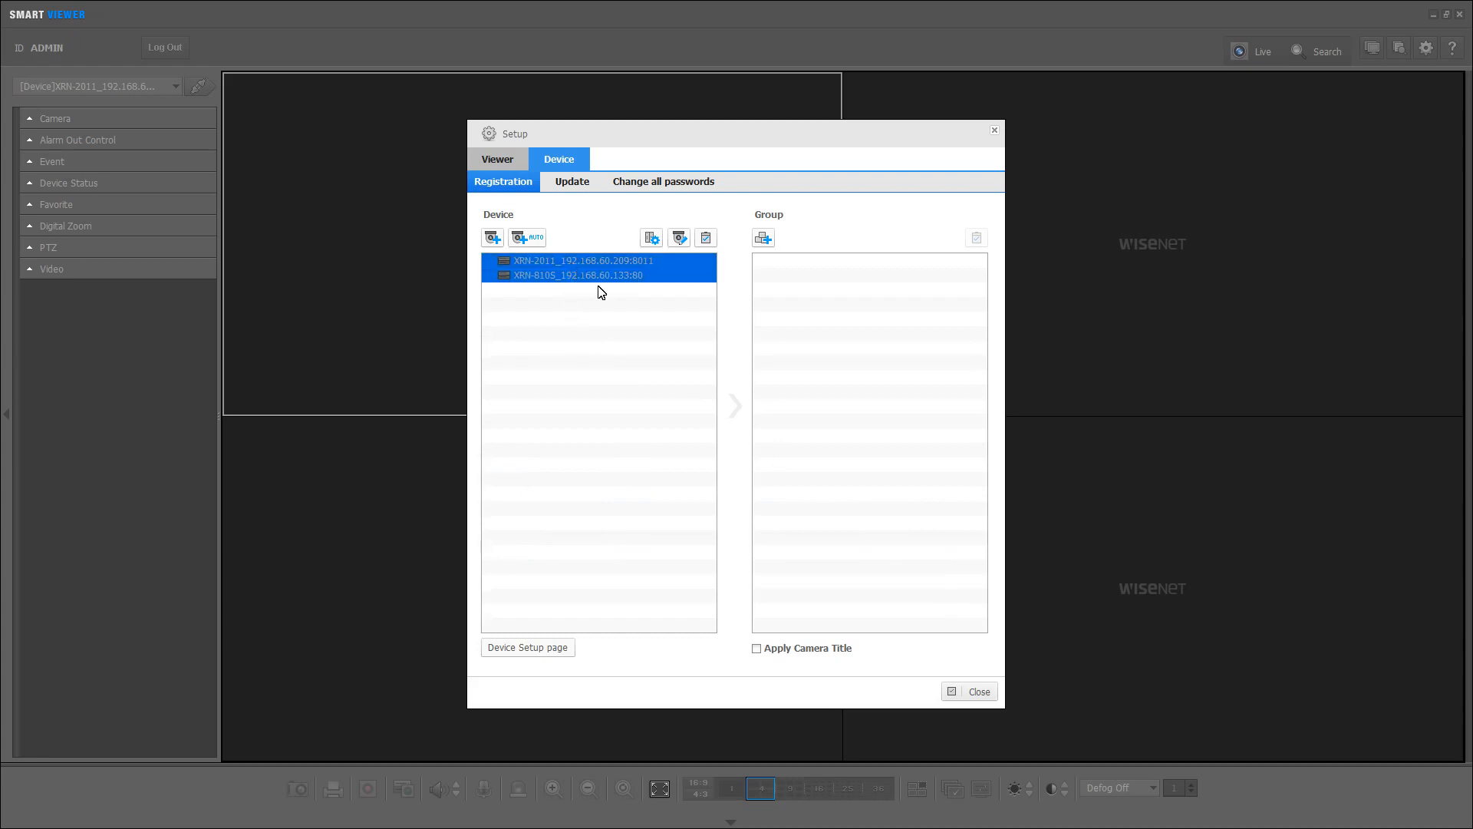
pyautogui.click(583, 261)
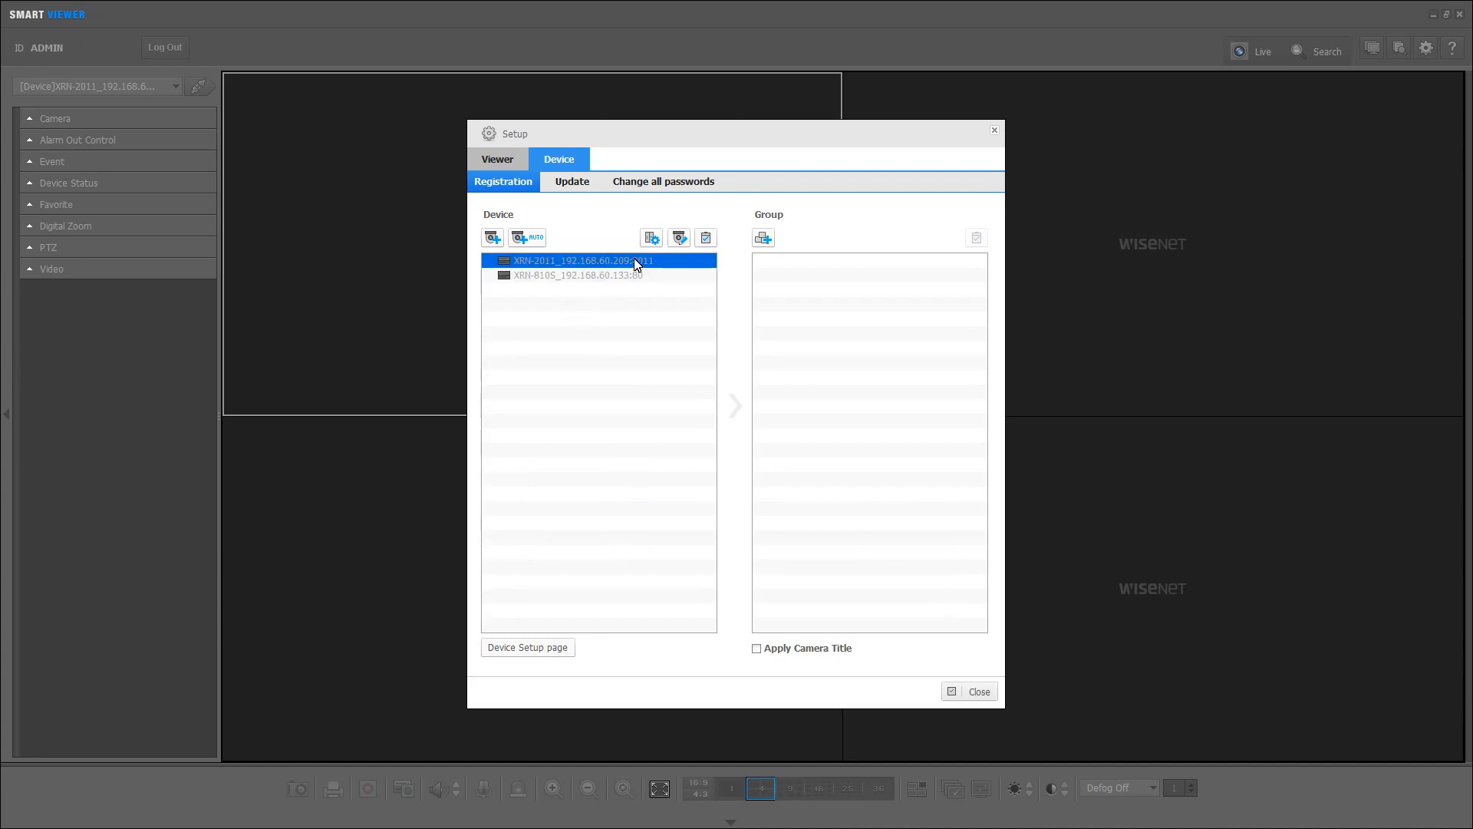
pyautogui.moveTo(679, 236)
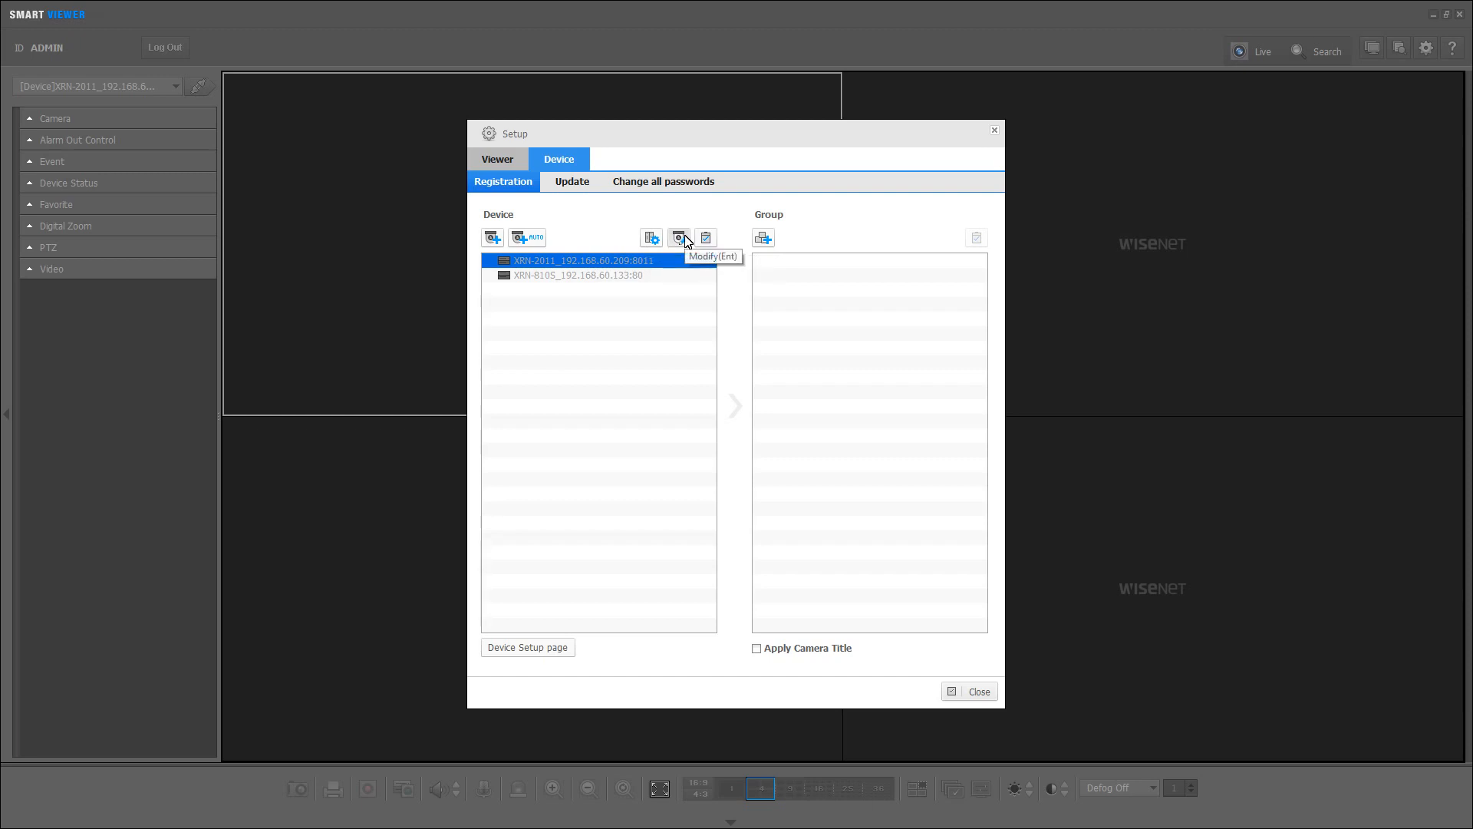
pyautogui.click(680, 236)
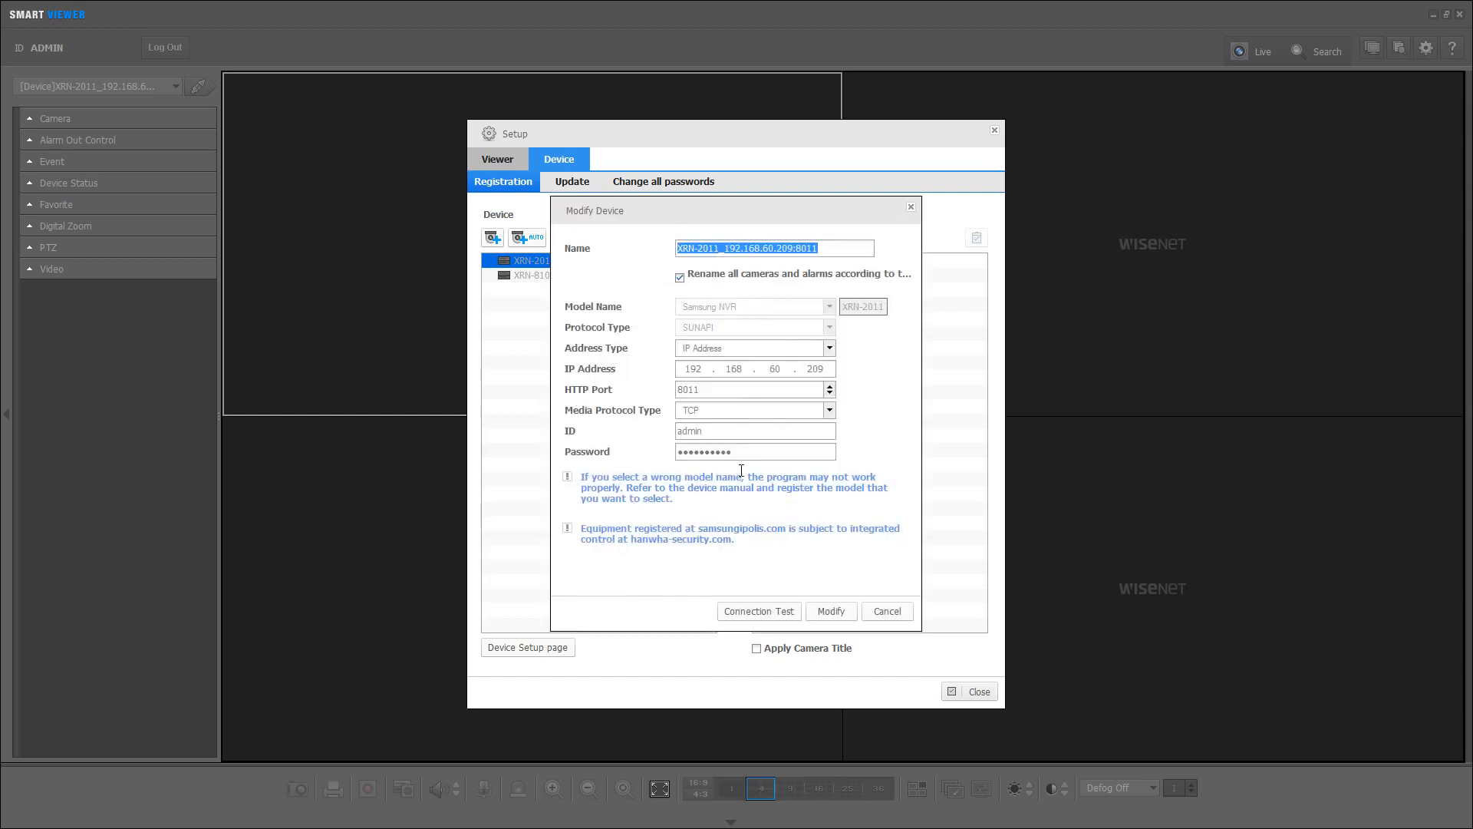
pyautogui.click(884, 611)
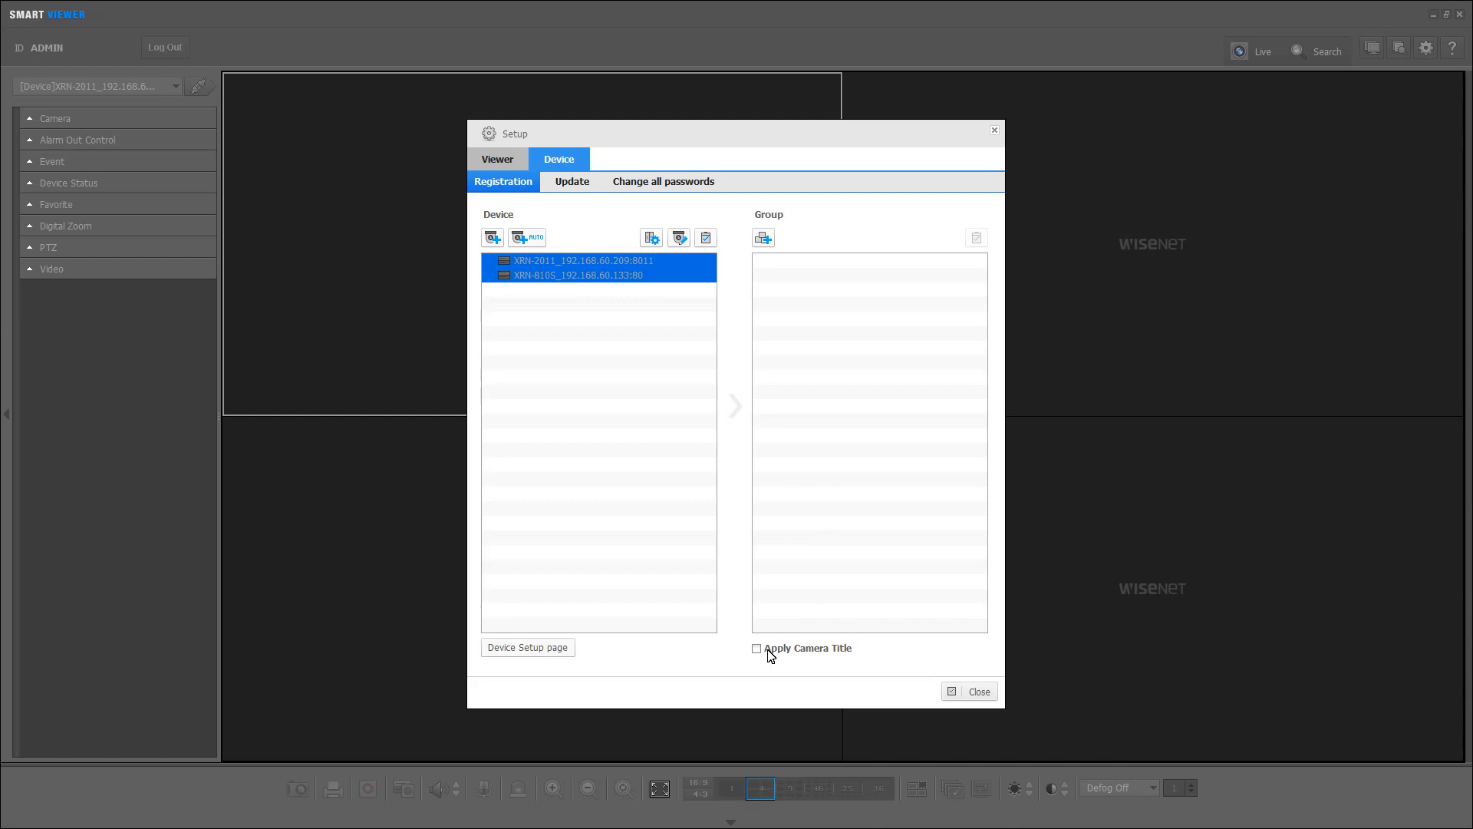
pyautogui.moveTo(813, 654)
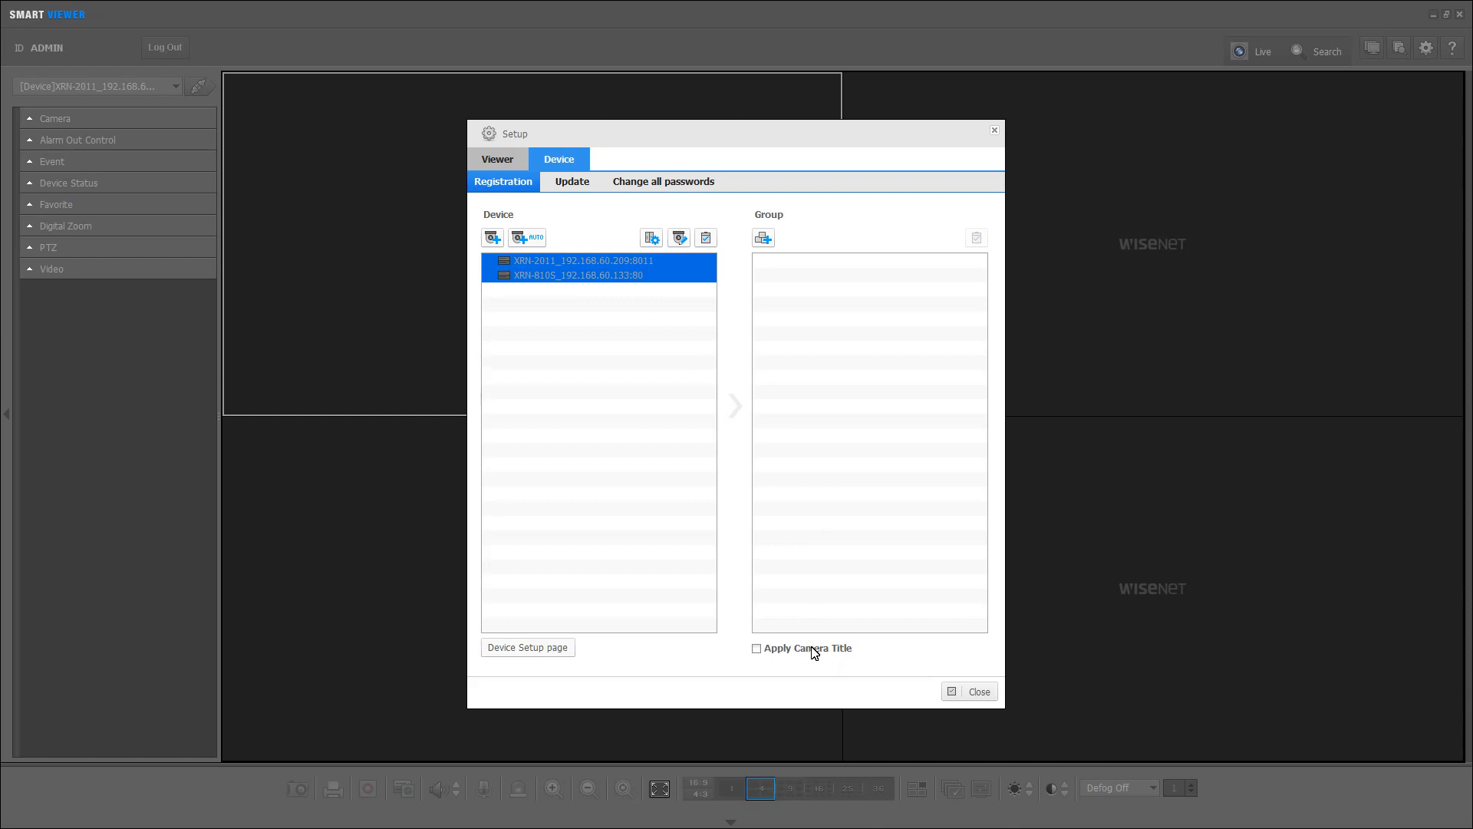
# Tick the Apply Camera Title option under the Group list
pyautogui.click(756, 648)
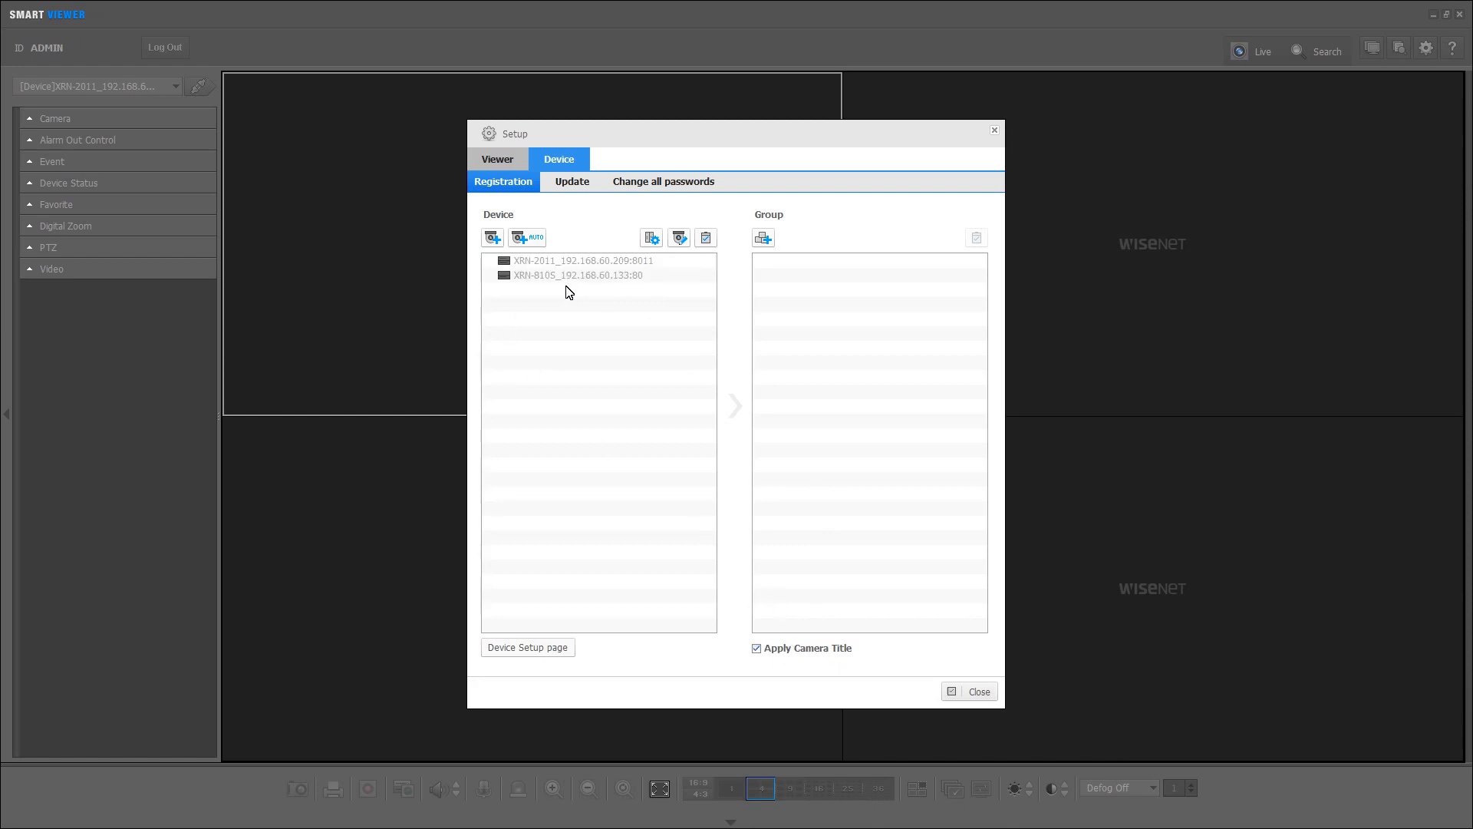
pyautogui.click(576, 274)
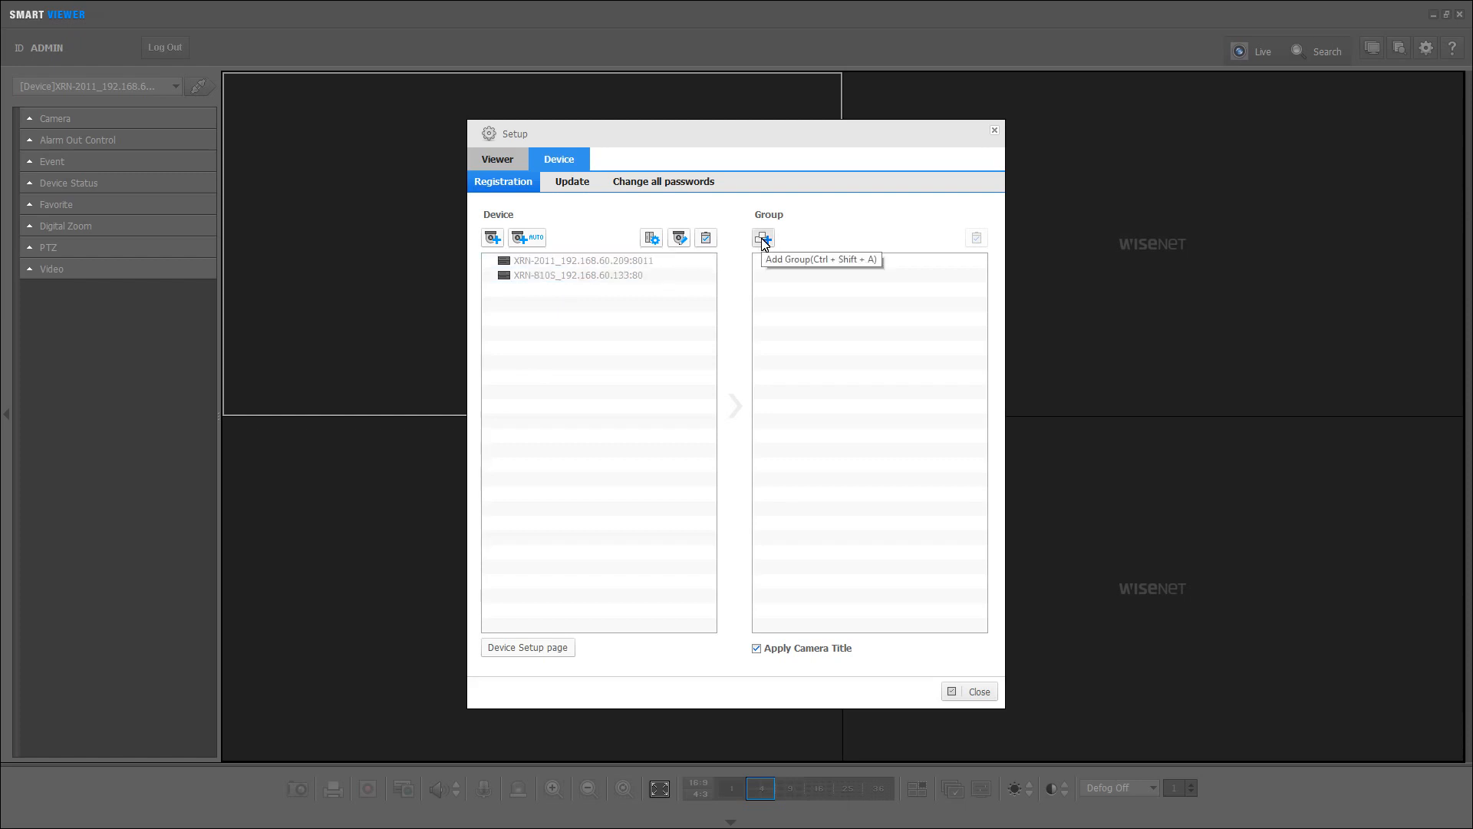
# Add a new group and move both recorders into it
pyautogui.click(762, 236)
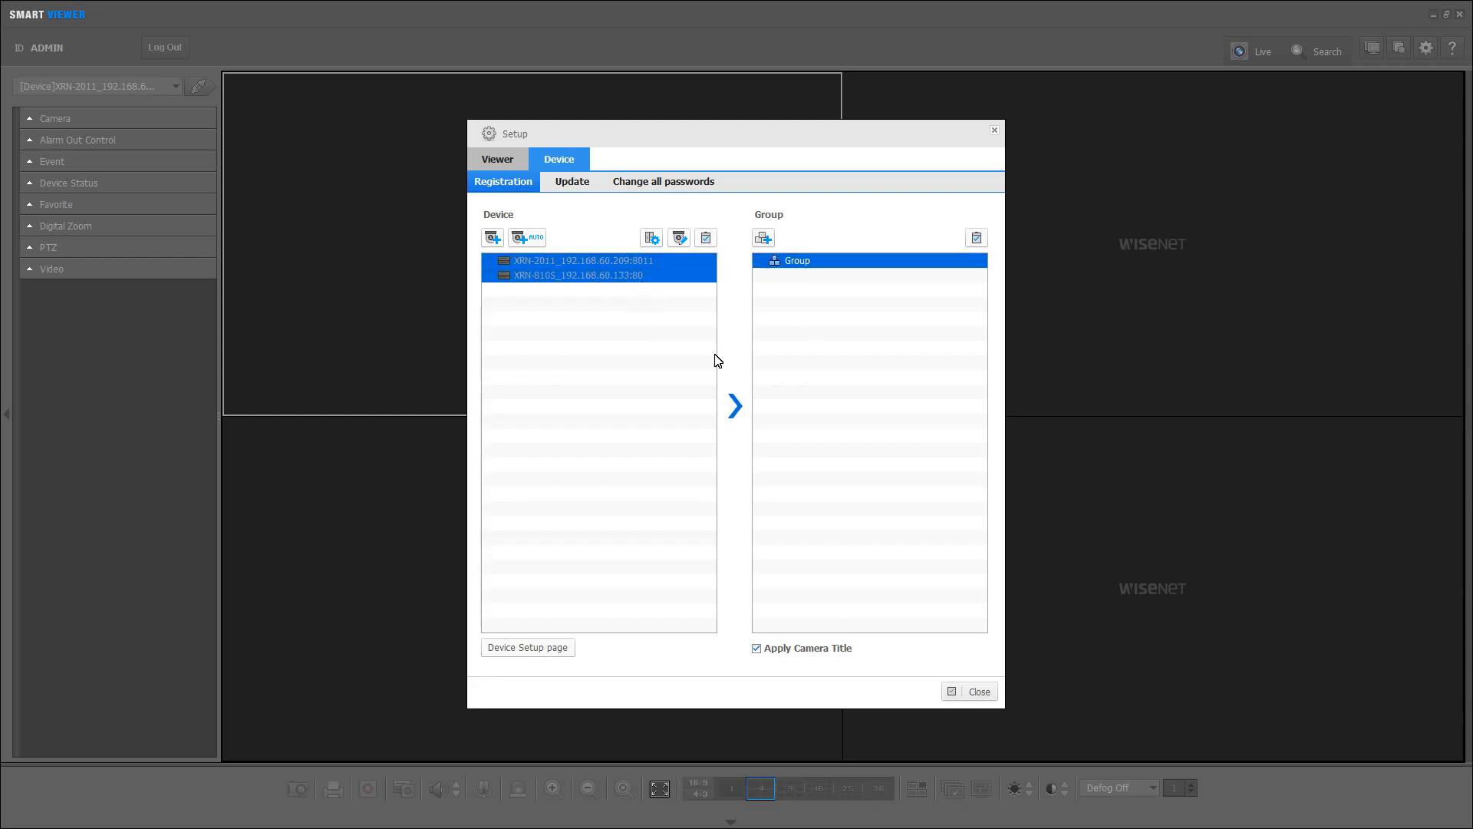
pyautogui.click(735, 405)
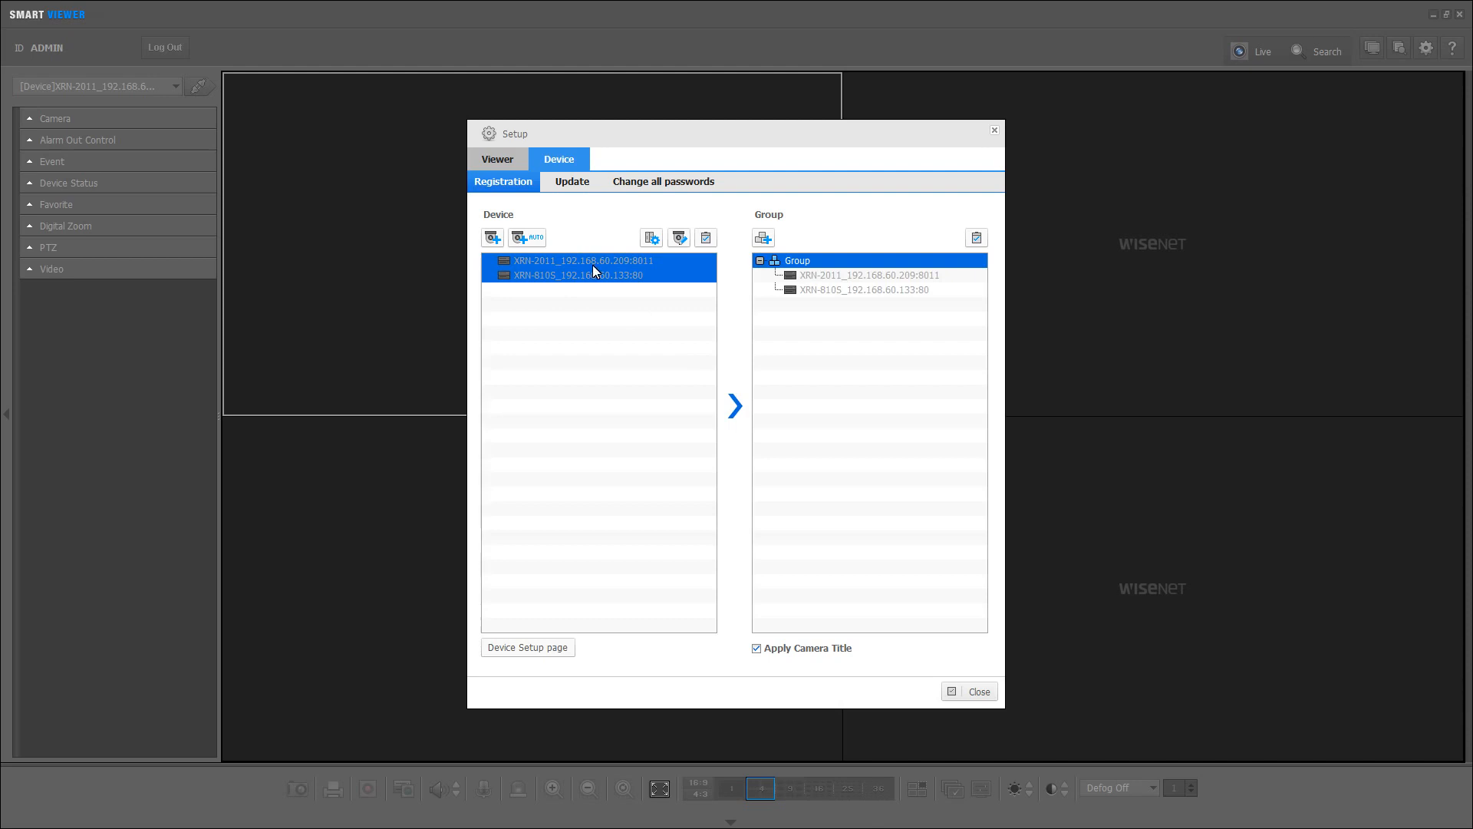
pyautogui.moveTo(605, 310)
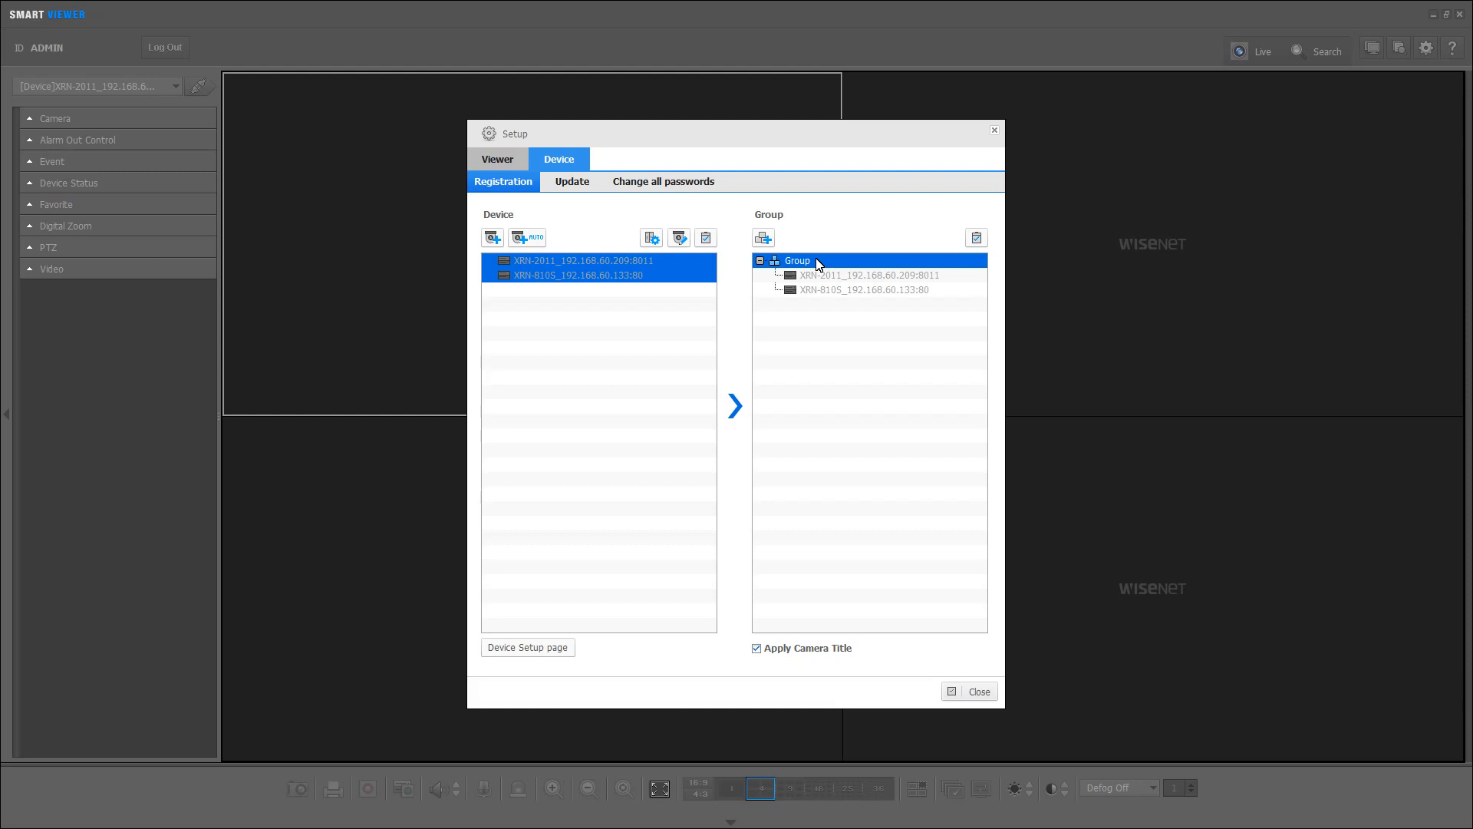
# Rename the group to GroupABC and close the setup window
pyautogui.doubleClick(797, 260)
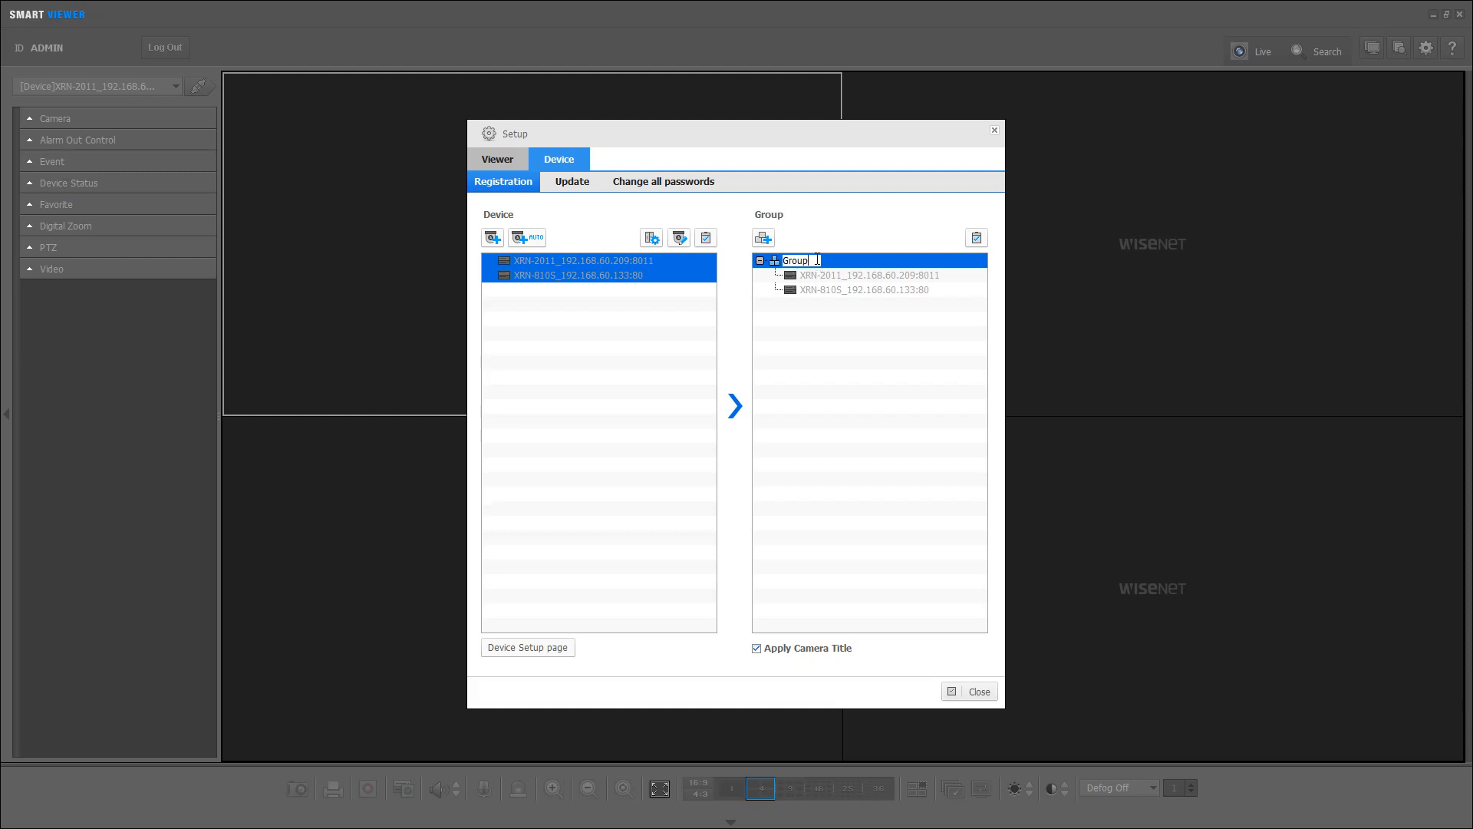
pyautogui.write('ABC')
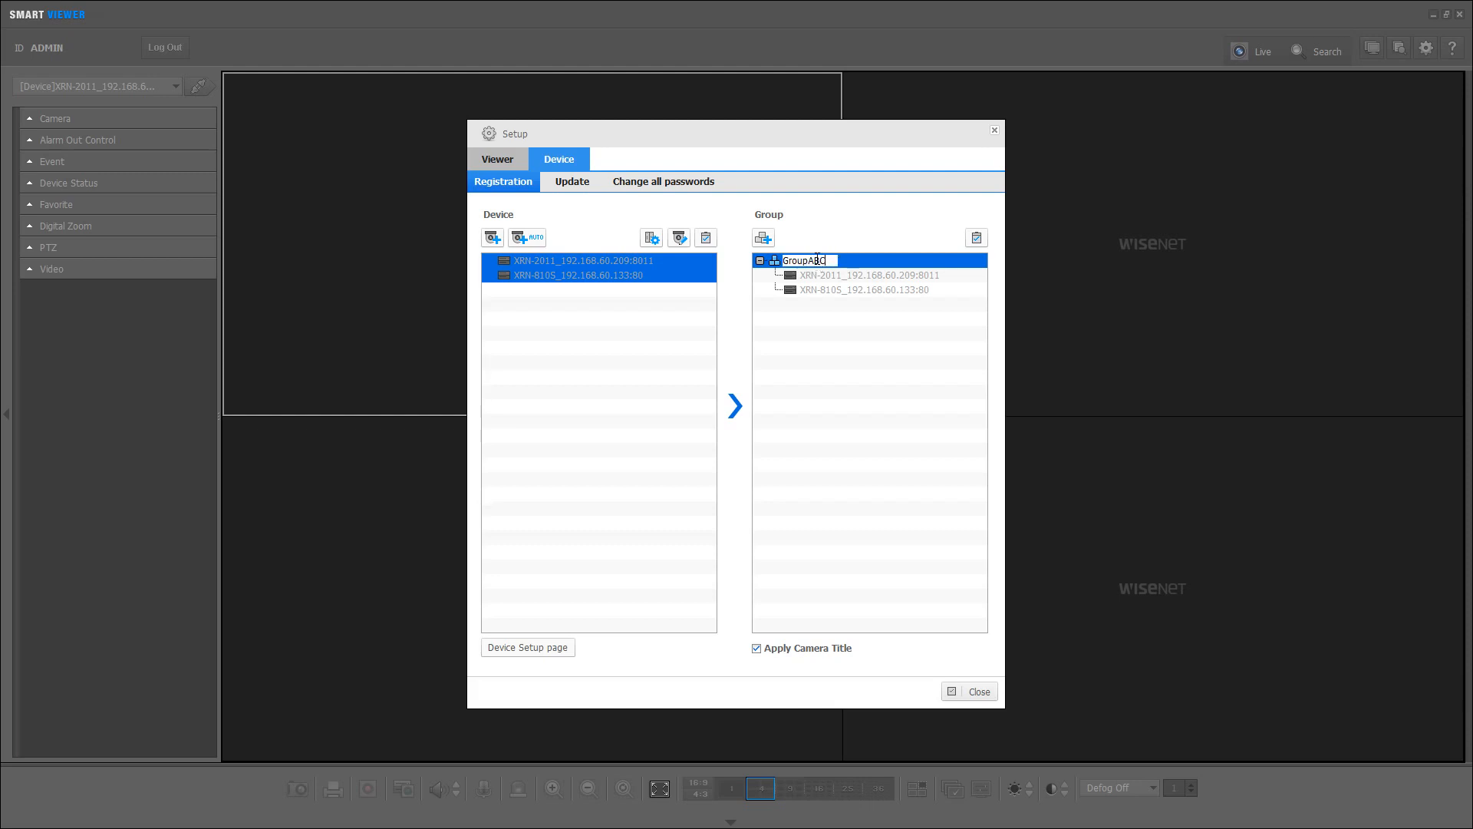
pyautogui.click(978, 691)
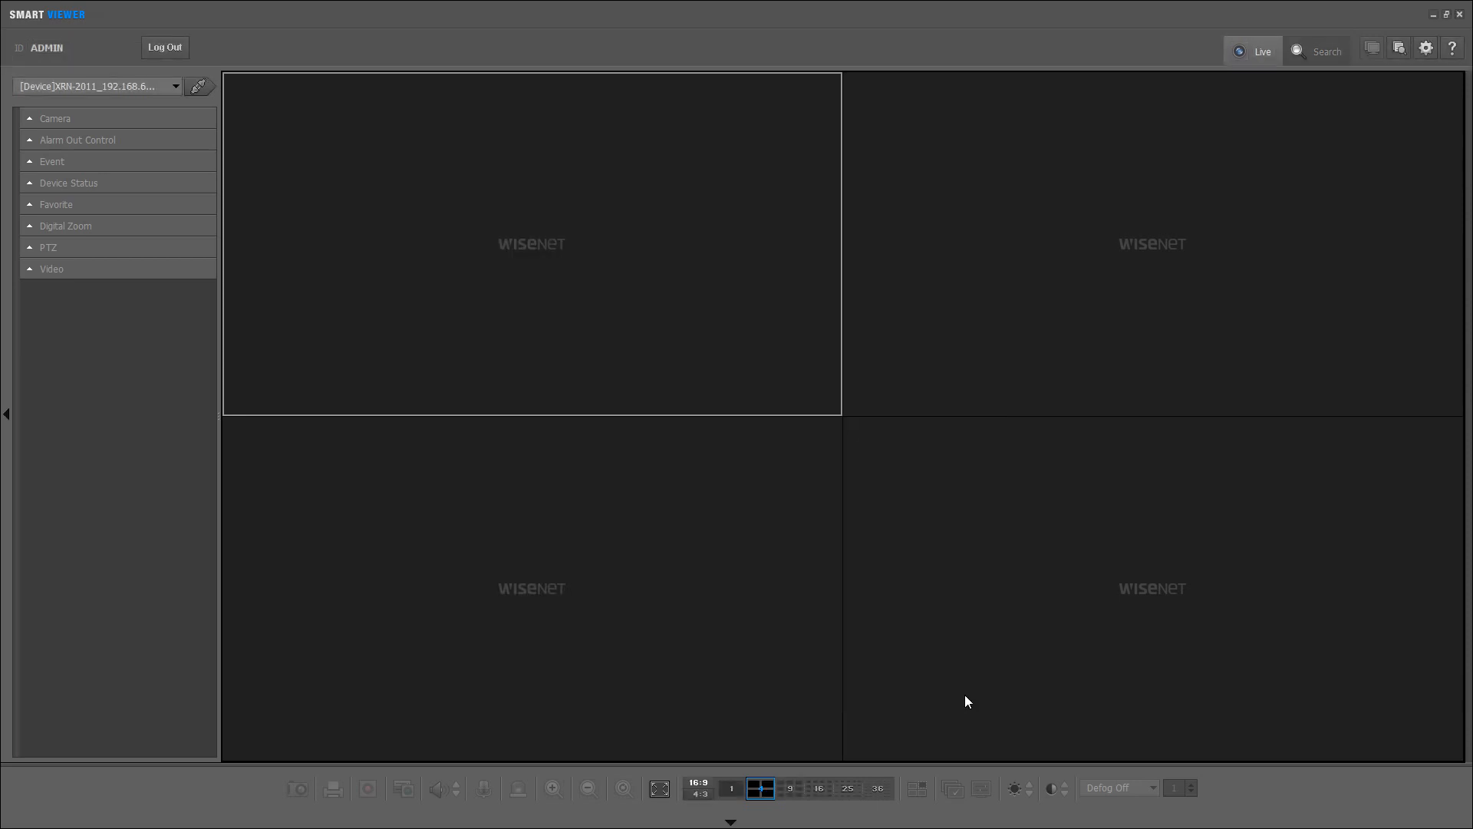
pyautogui.moveTo(921, 418)
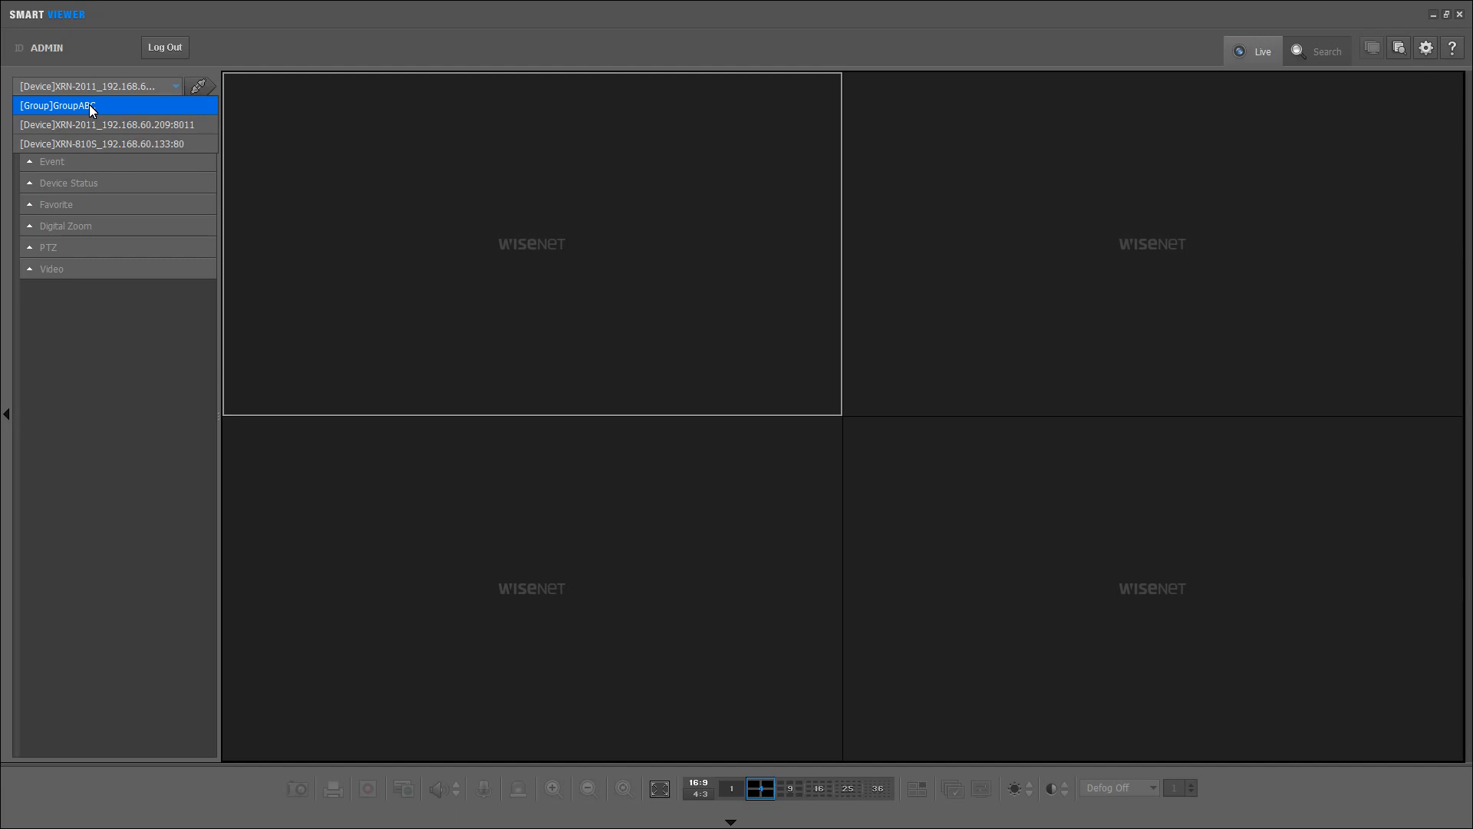
# Select [Group]GroupABC in the left panel's device dropdown as the live source
pyautogui.click(59, 106)
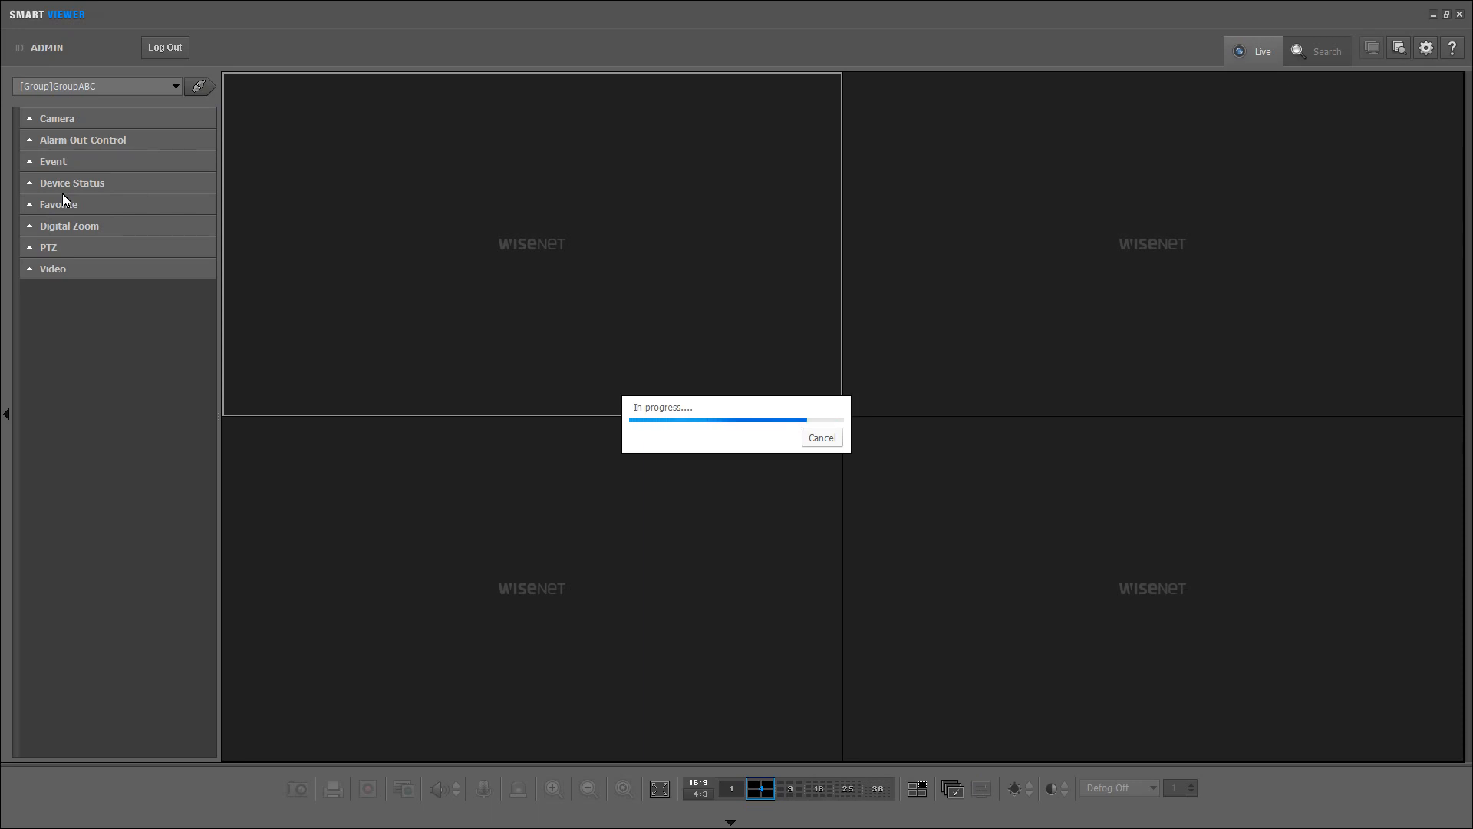
pyautogui.moveTo(737, 387)
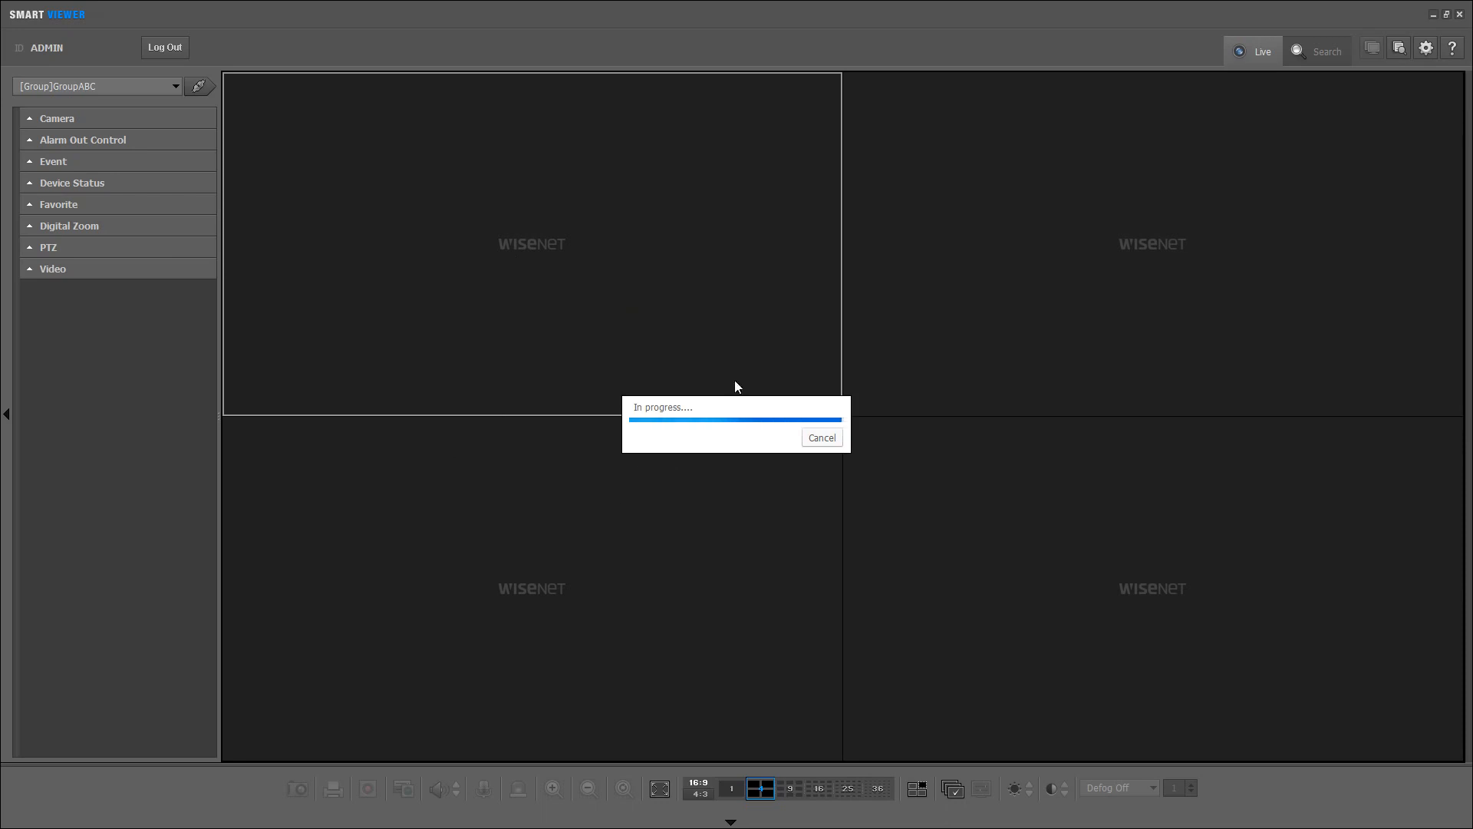